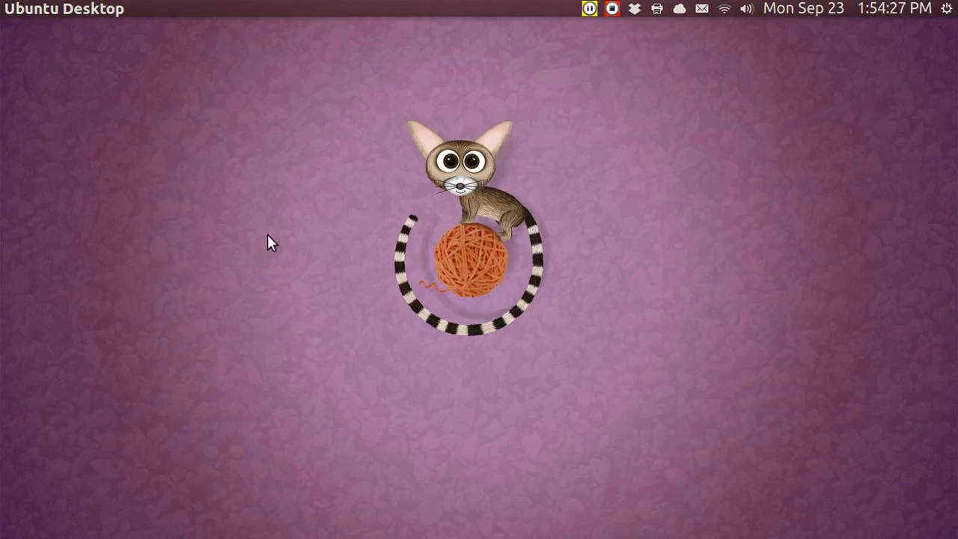
mouse_move(27, 413)
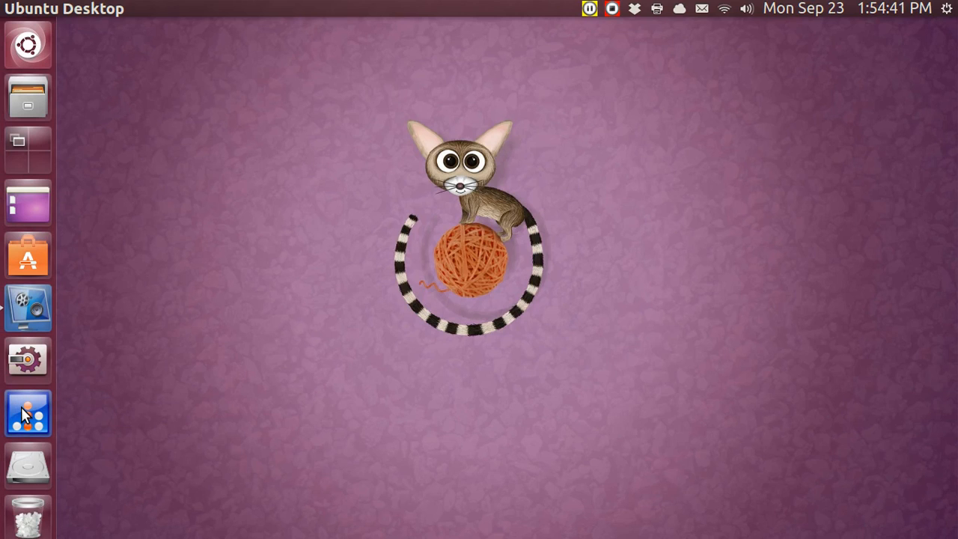
Step: Launch uniCenta oPOS and log in as the Manager user to reach the sales screen
click(26, 413)
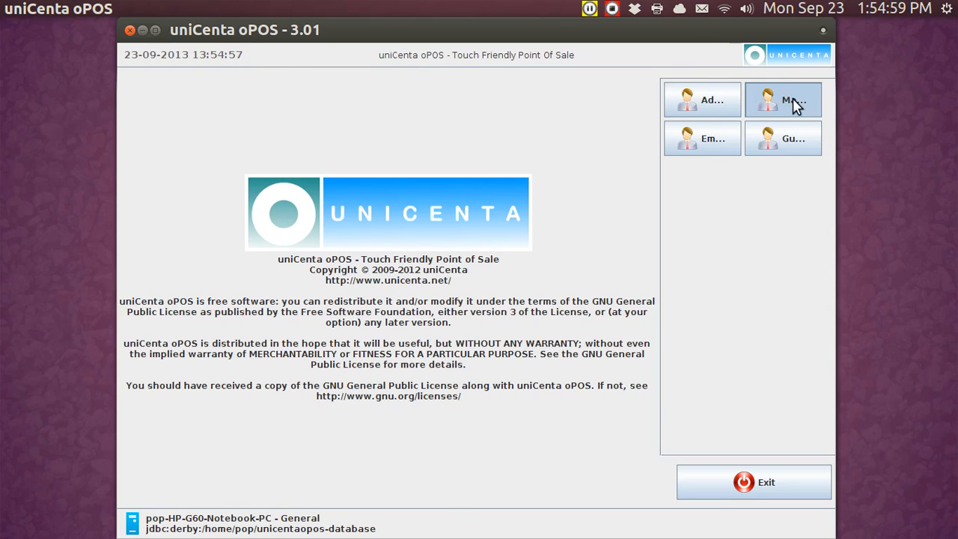
click(783, 98)
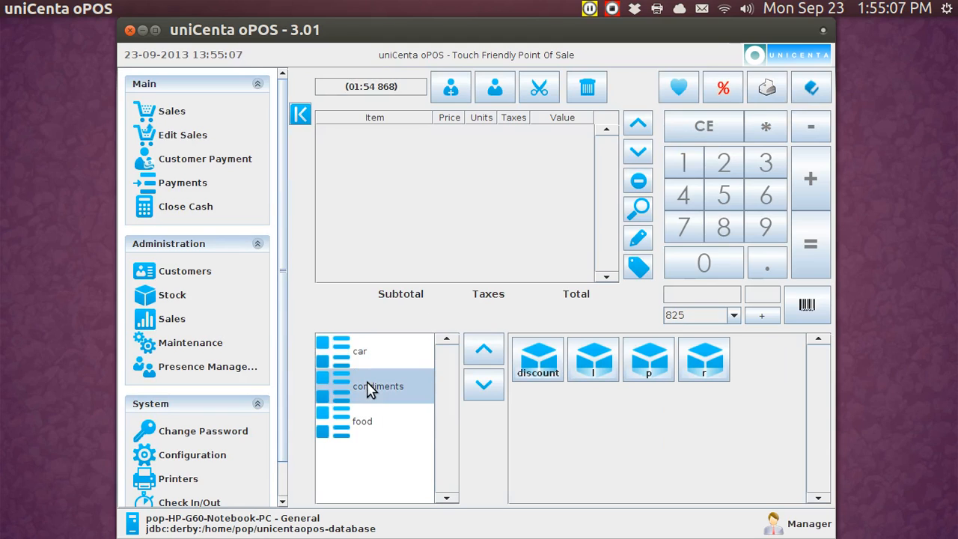
click(362, 420)
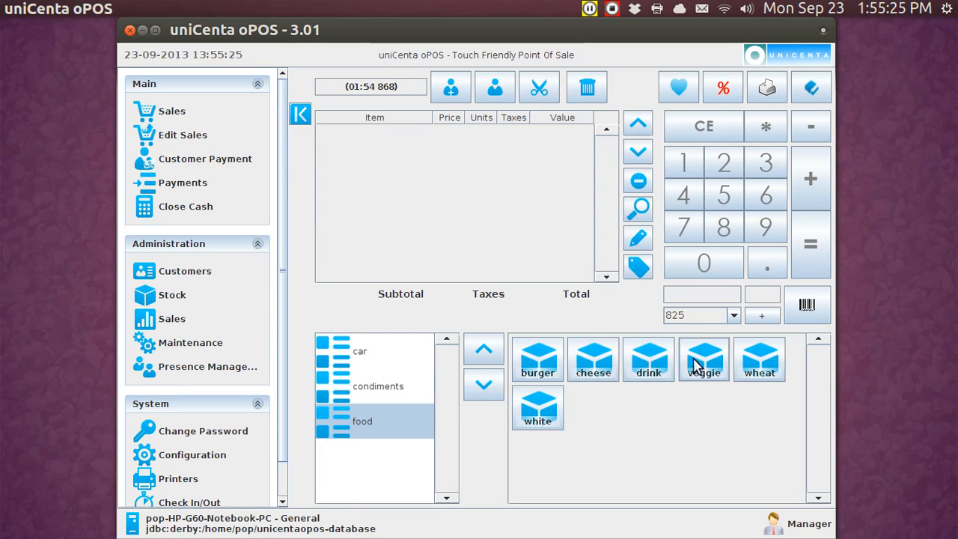
click(377, 386)
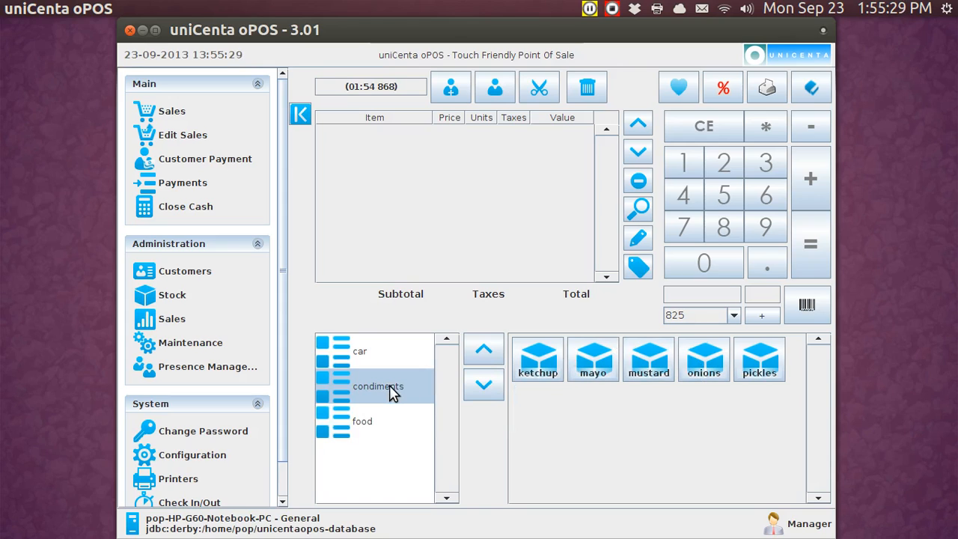
mouse_move(377, 380)
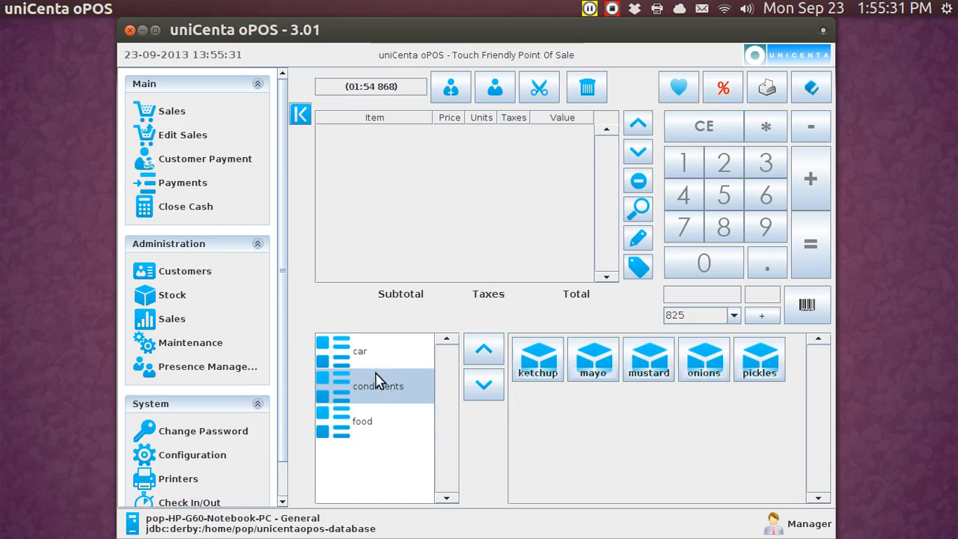
click(359, 350)
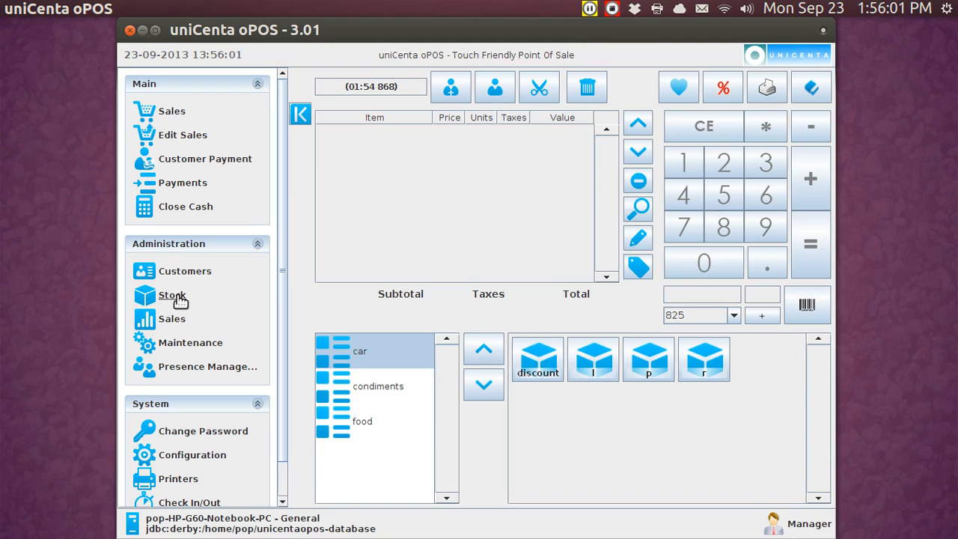
Step: Review the burger, ketchup and p records in Stock > Products, then go back to the Stock menu
click(172, 294)
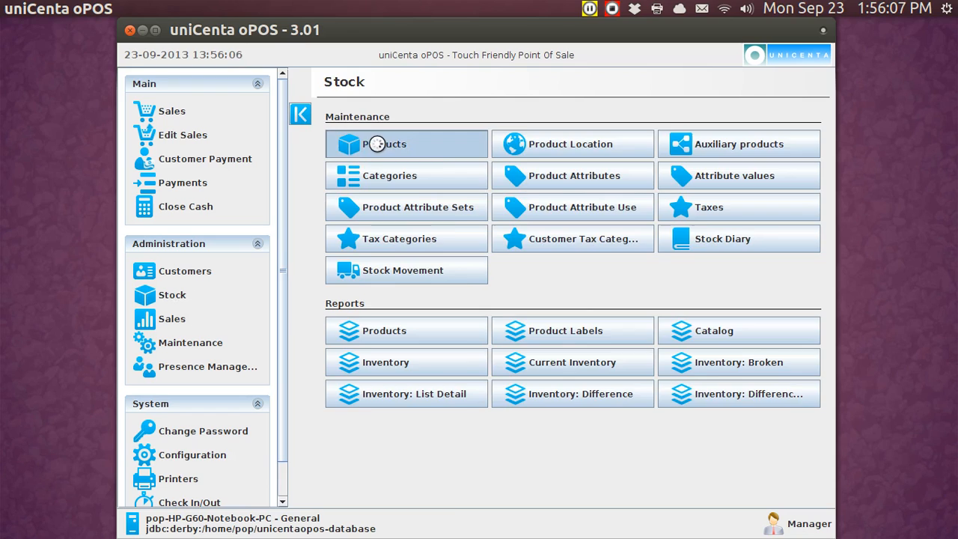
click(407, 144)
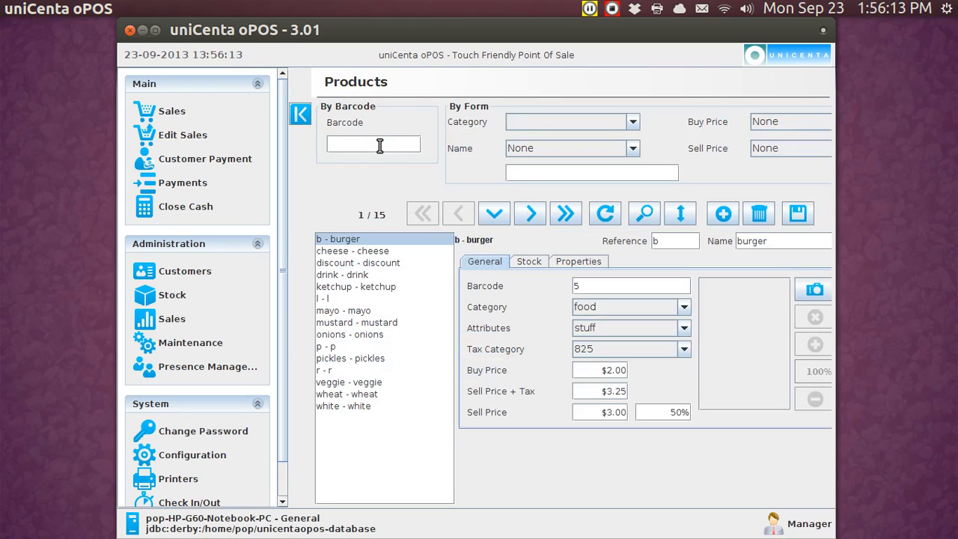
mouse_move(491, 308)
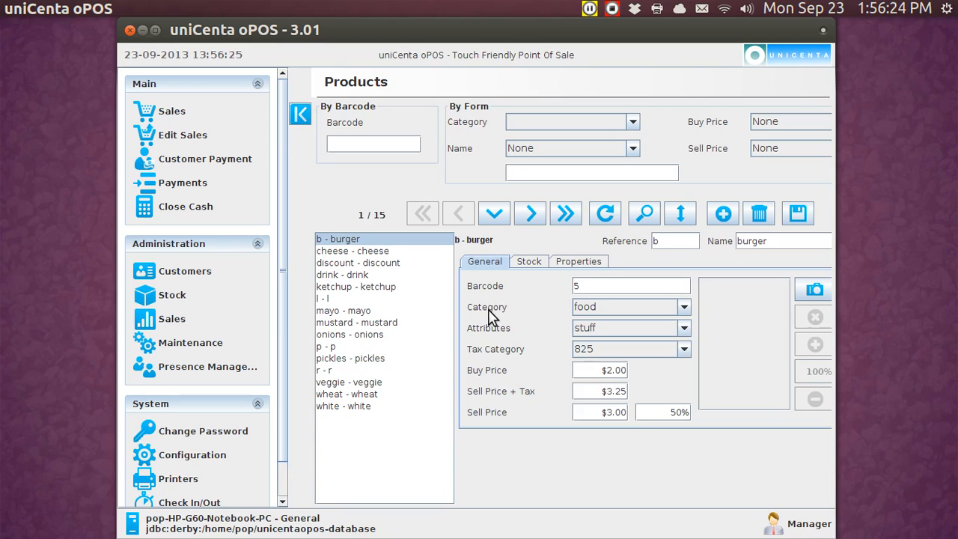
mouse_move(374, 251)
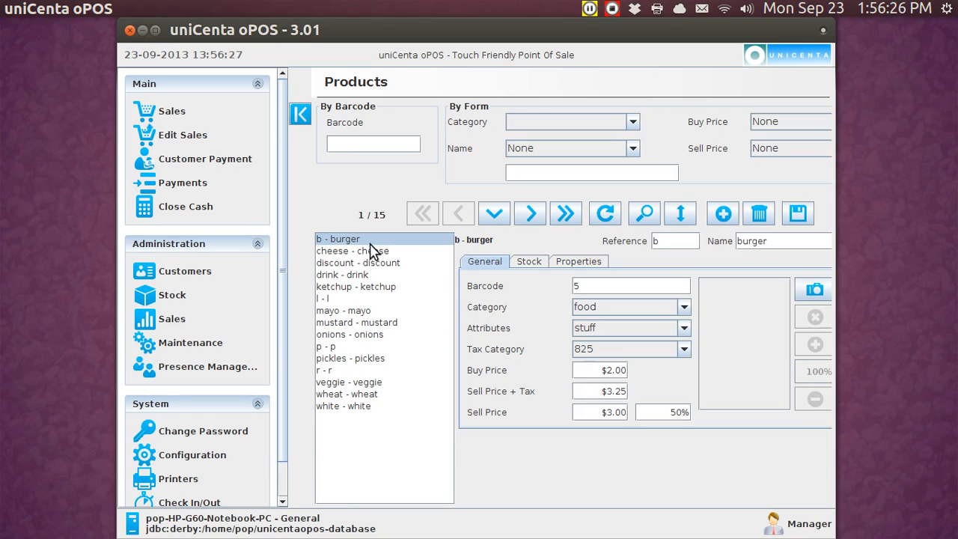
mouse_move(535, 317)
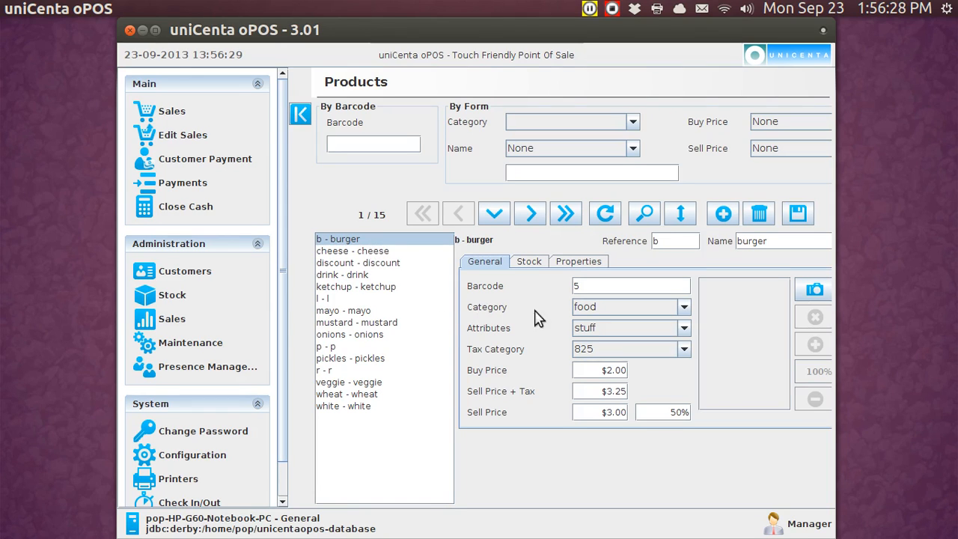
mouse_move(377, 297)
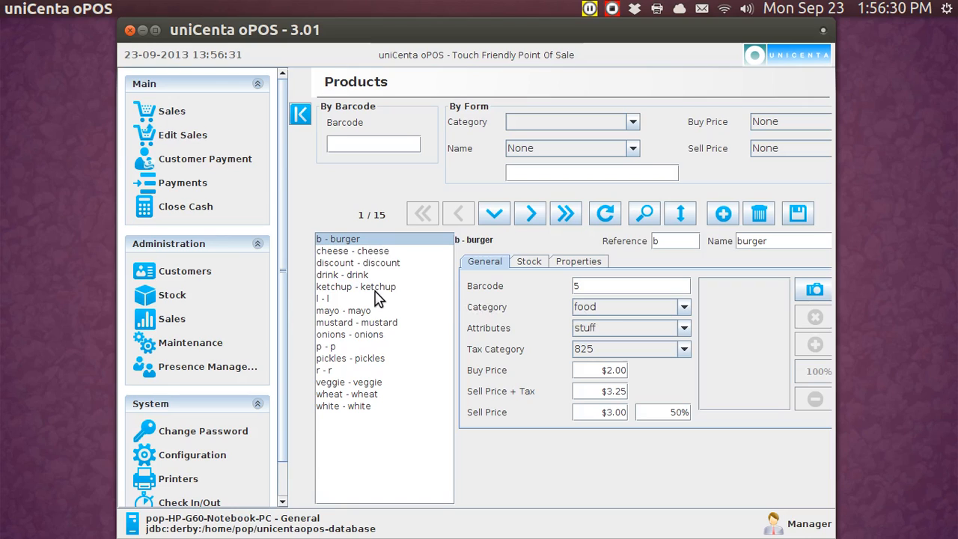
click(356, 287)
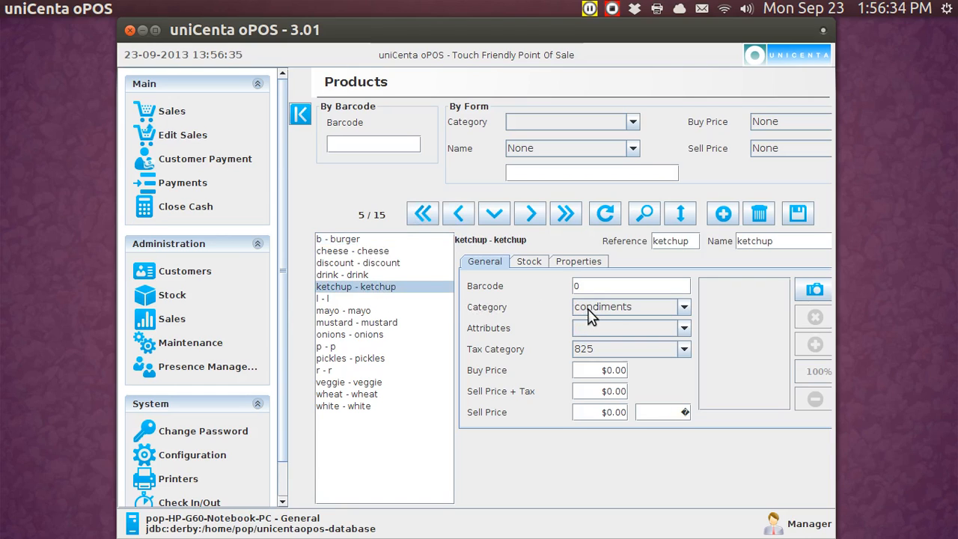
mouse_move(326, 356)
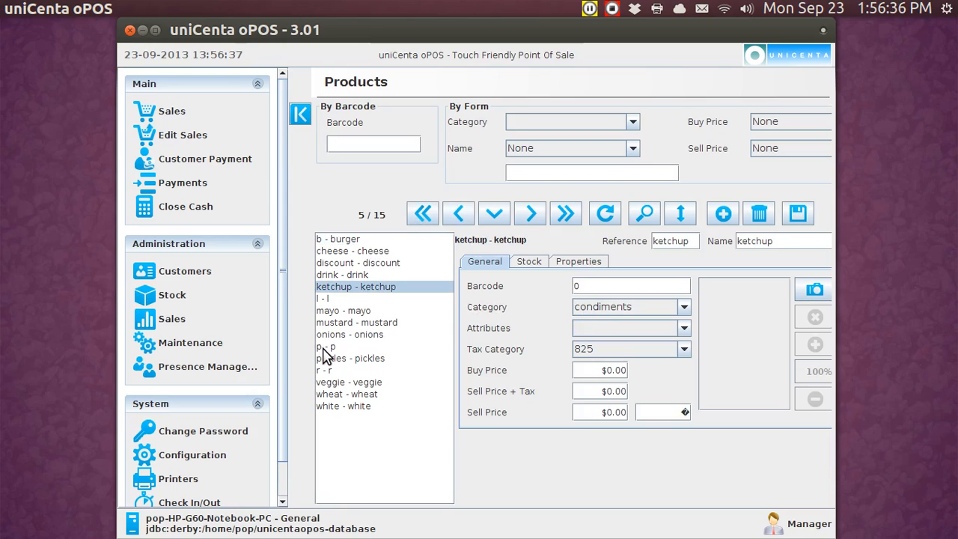
click(325, 345)
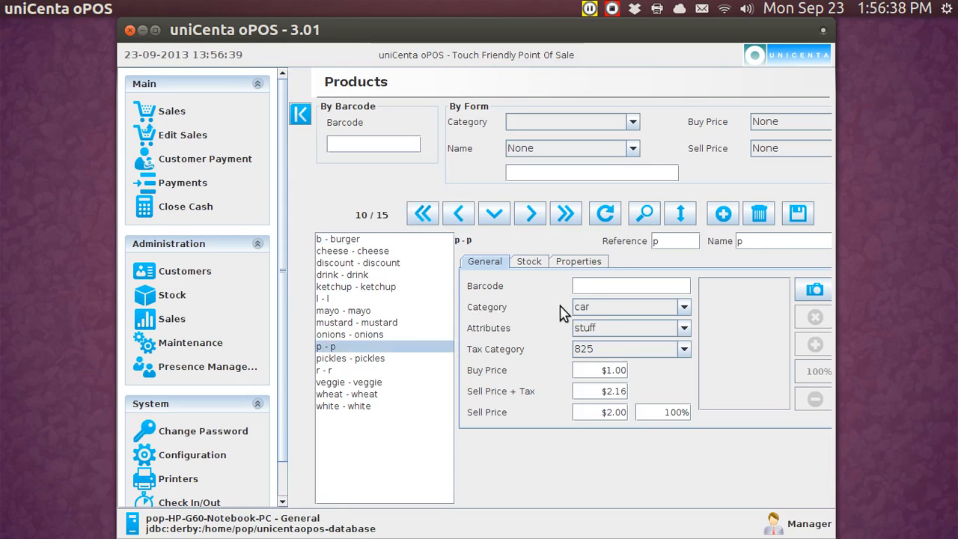
mouse_move(225, 322)
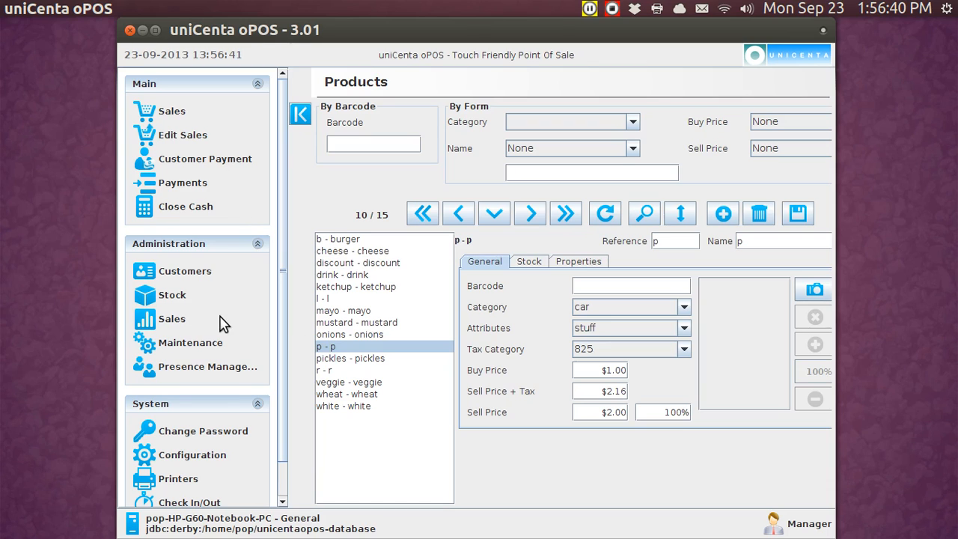
click(172, 294)
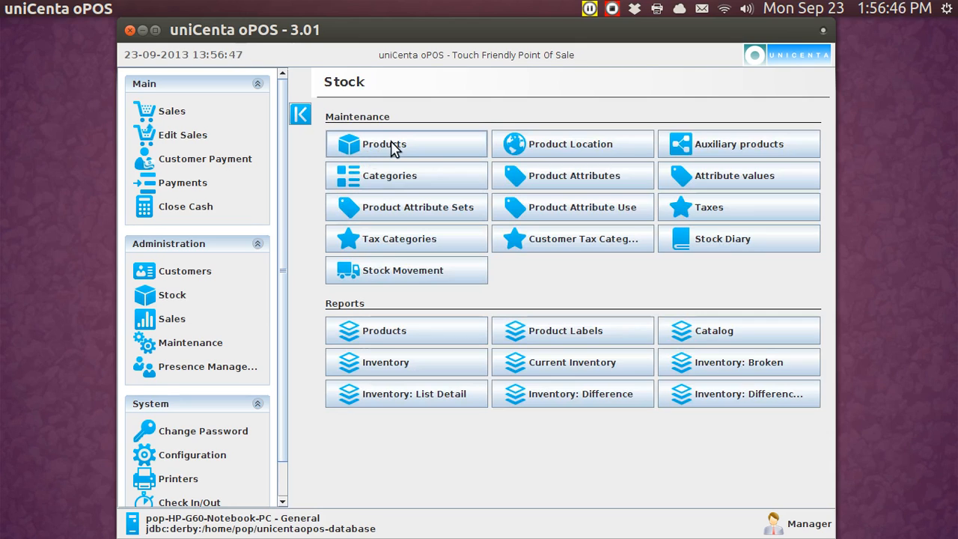
click(389, 175)
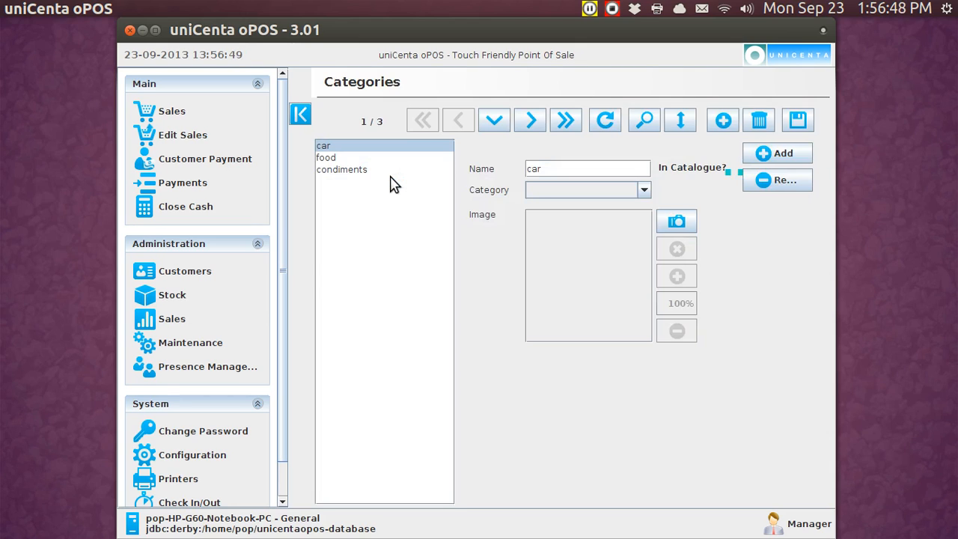
mouse_move(338, 162)
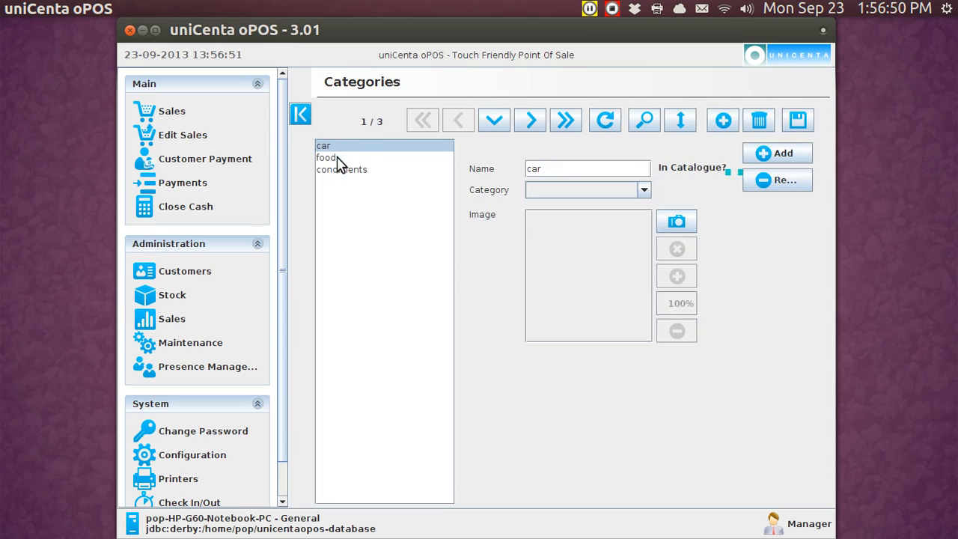
mouse_move(185, 270)
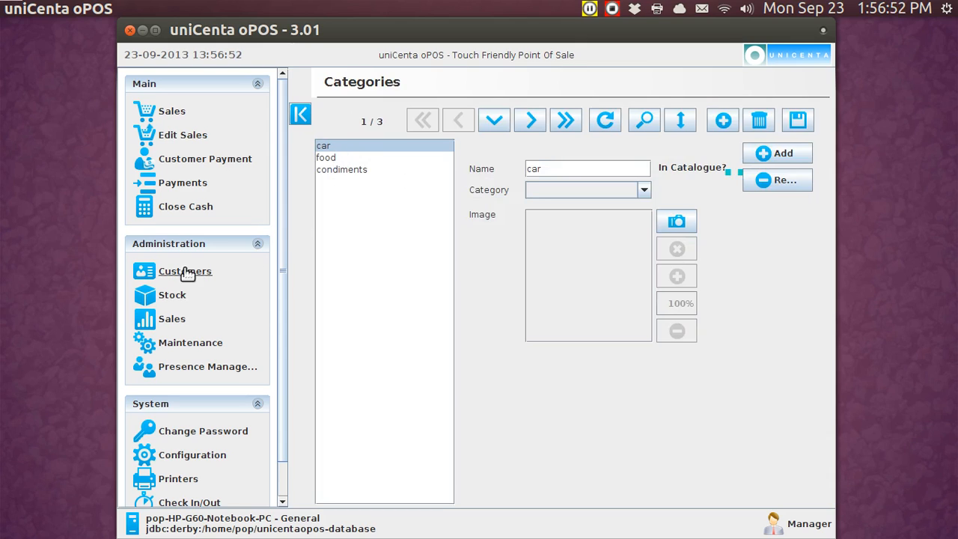
click(170, 293)
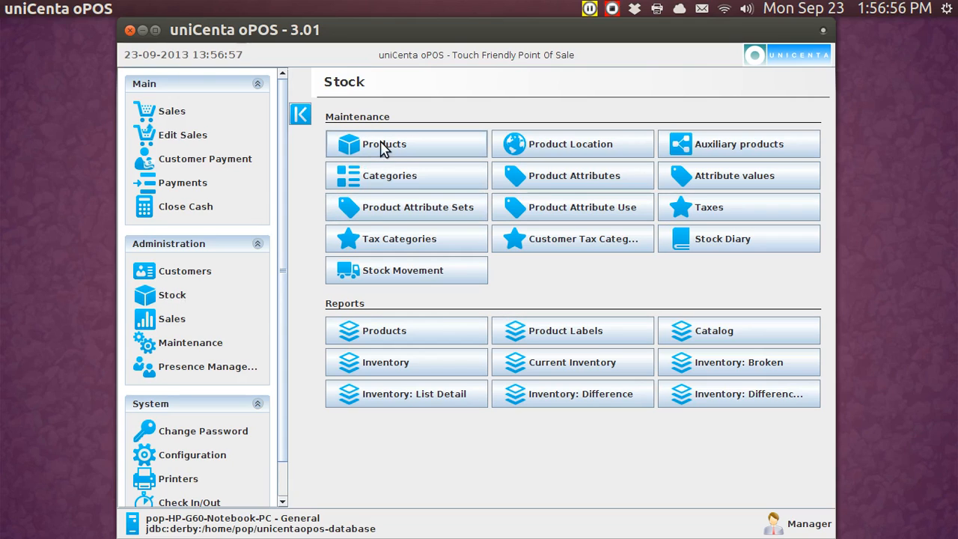
mouse_move(386, 179)
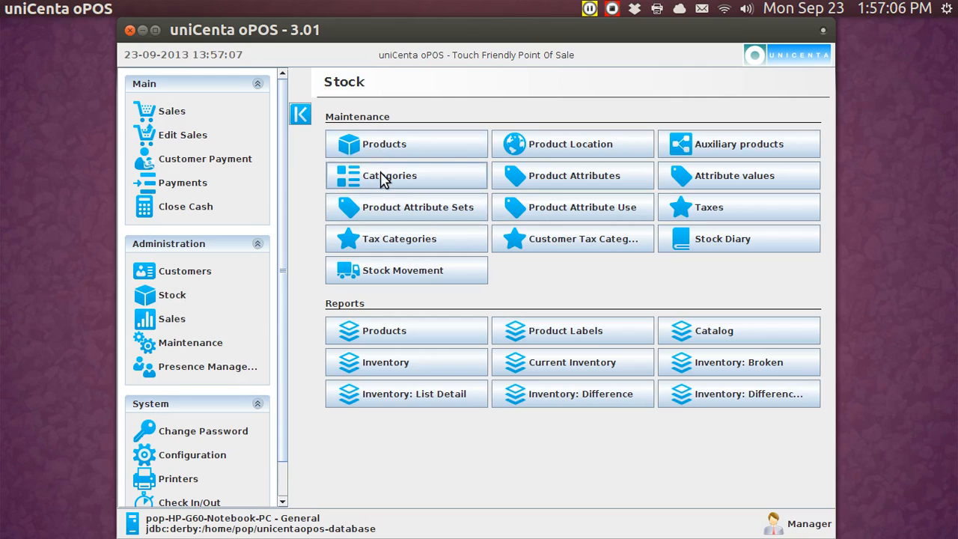
mouse_move(548, 175)
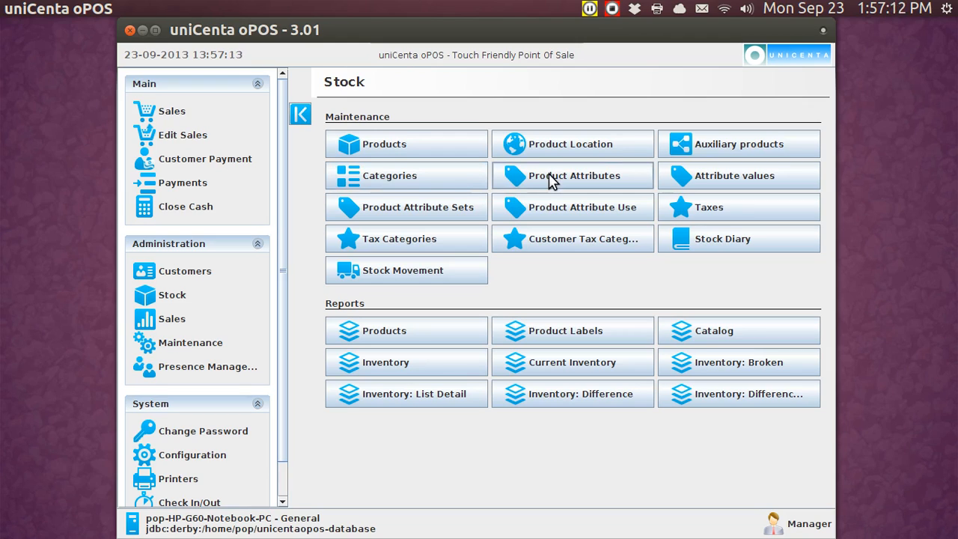
mouse_move(706, 147)
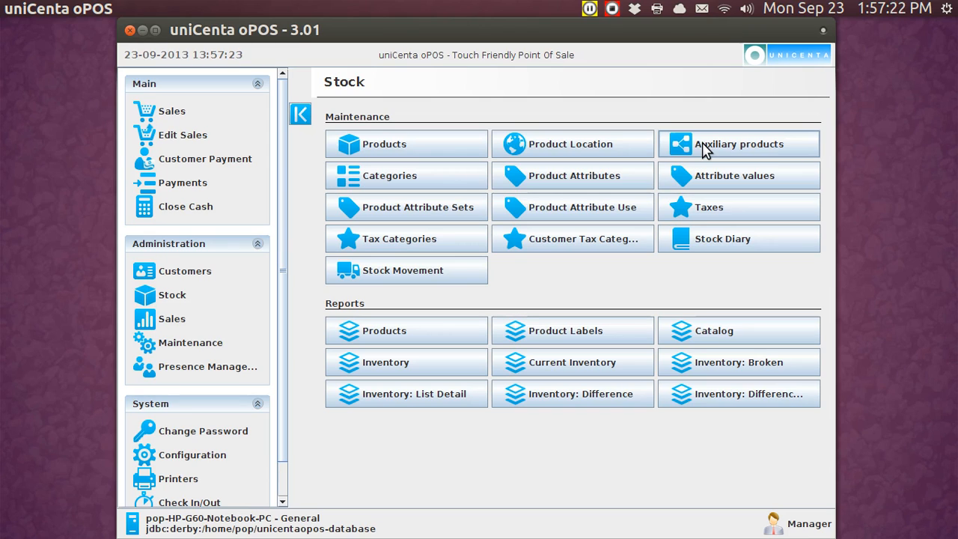
mouse_move(236, 123)
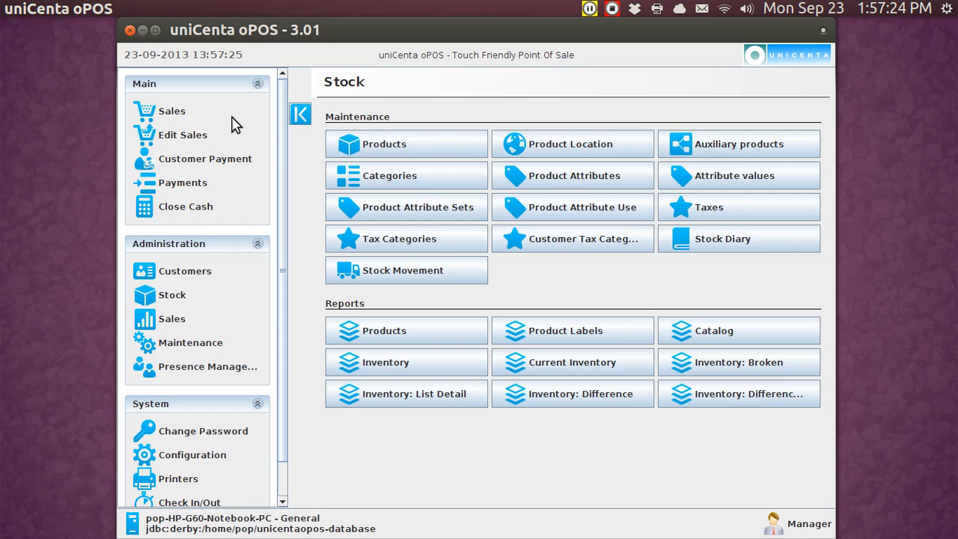
Step: Add burger, cheese, drink and wheat from the food category to a new ticket, totalling $4.87
click(172, 111)
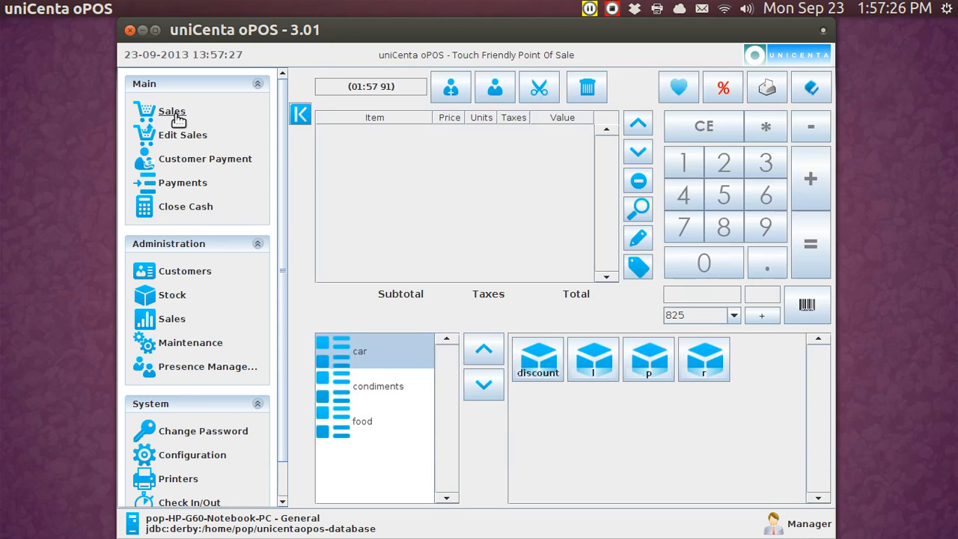
mouse_move(240, 247)
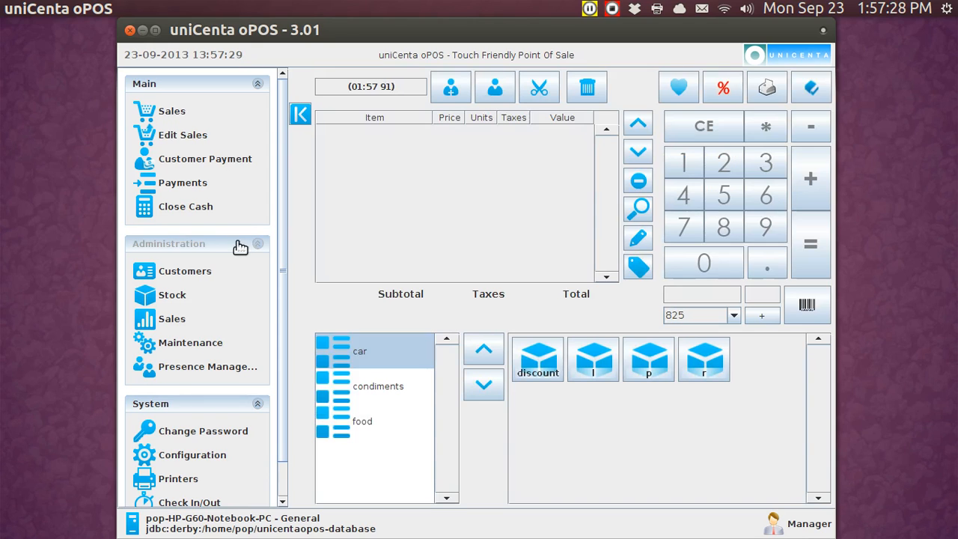
click(362, 420)
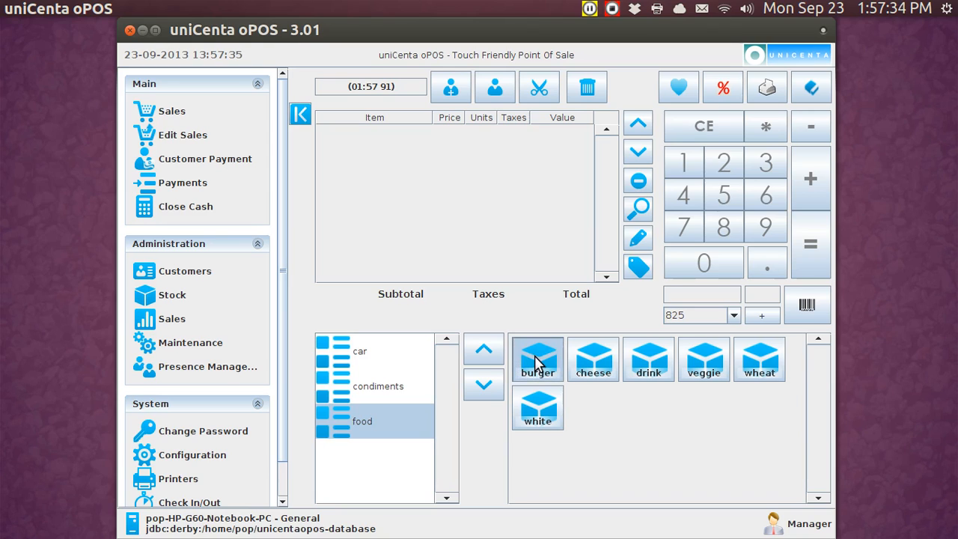
click(537, 360)
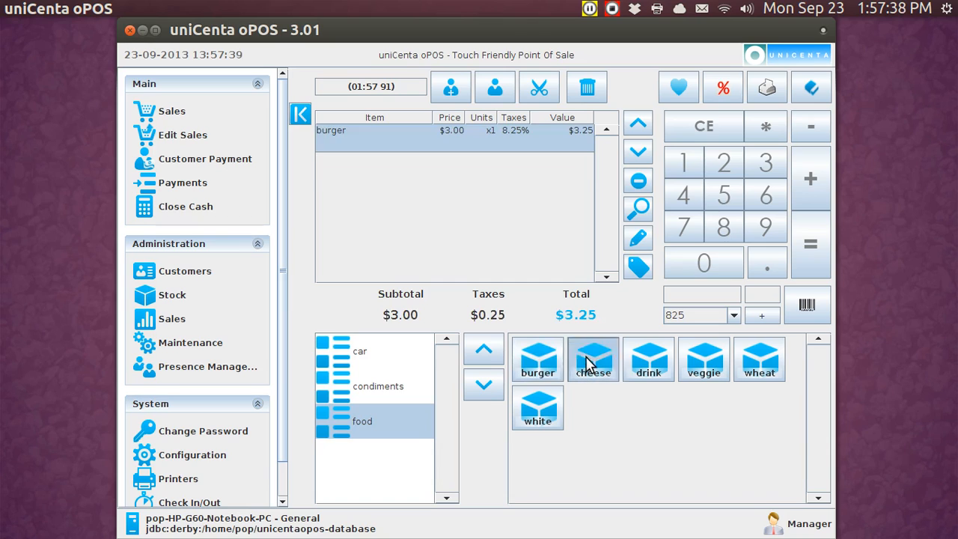
click(592, 359)
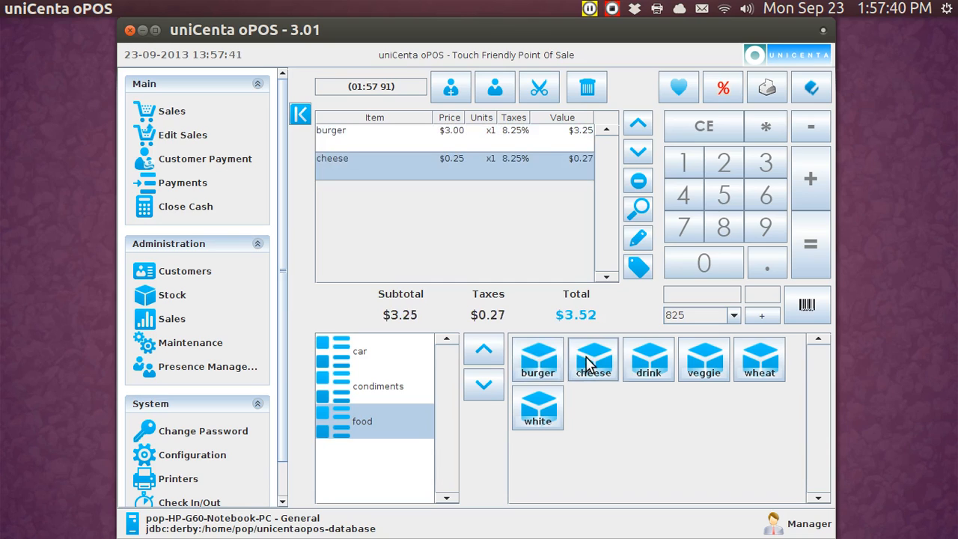
mouse_move(647, 359)
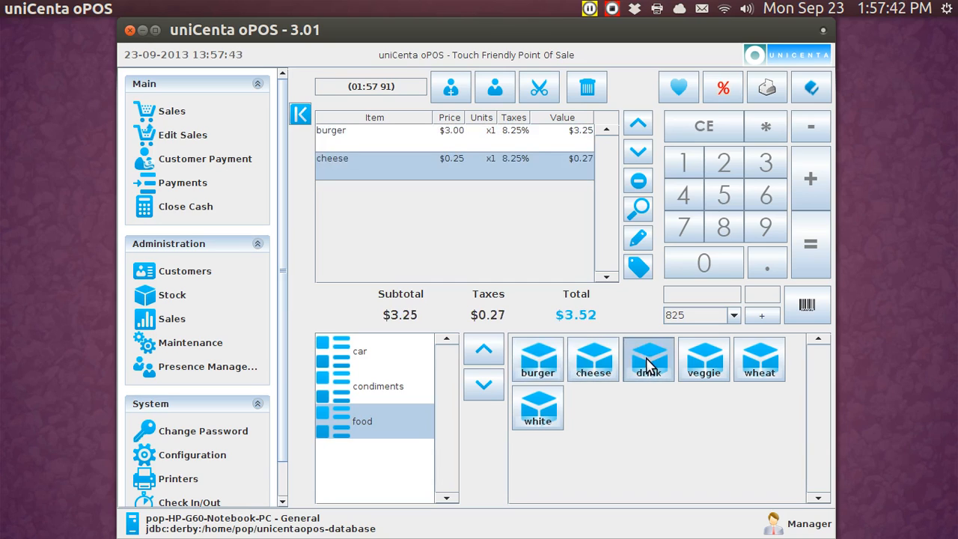
click(648, 359)
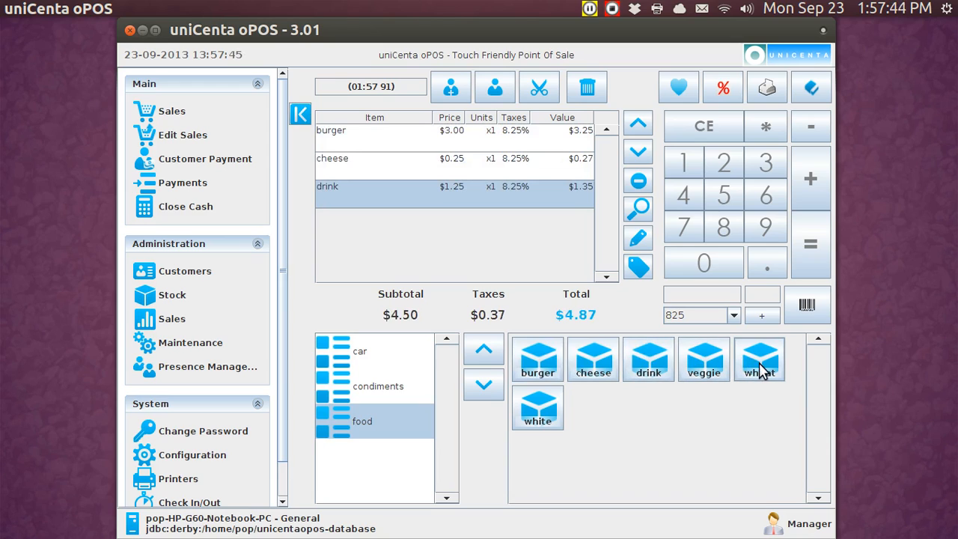
click(760, 359)
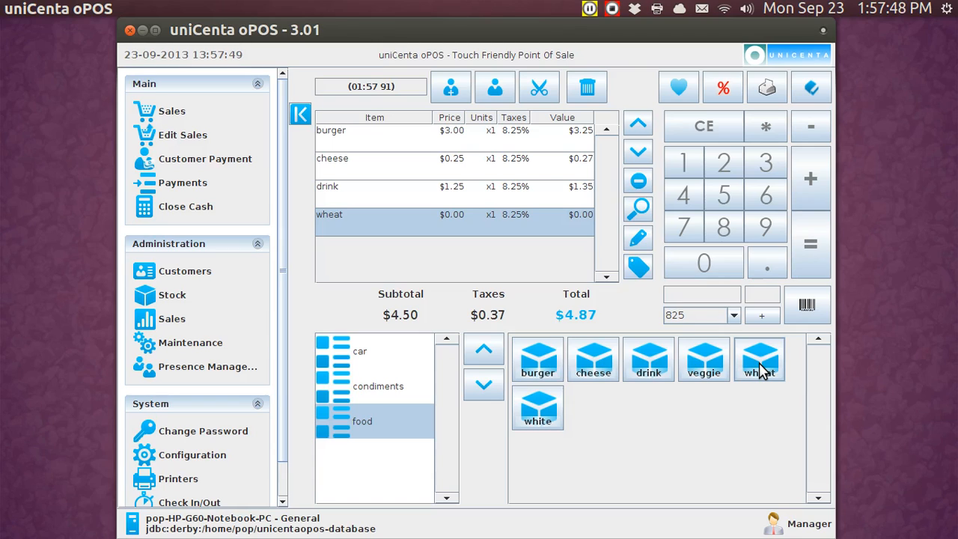
mouse_move(380, 387)
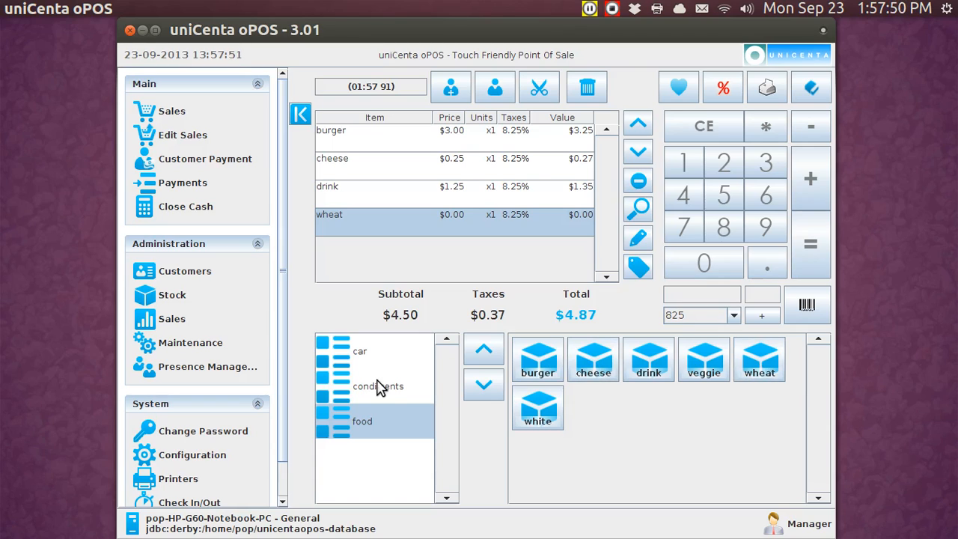
Step: Add ketchup, mayo and onions from the condiments category at no charge, total staying $4.87
click(377, 386)
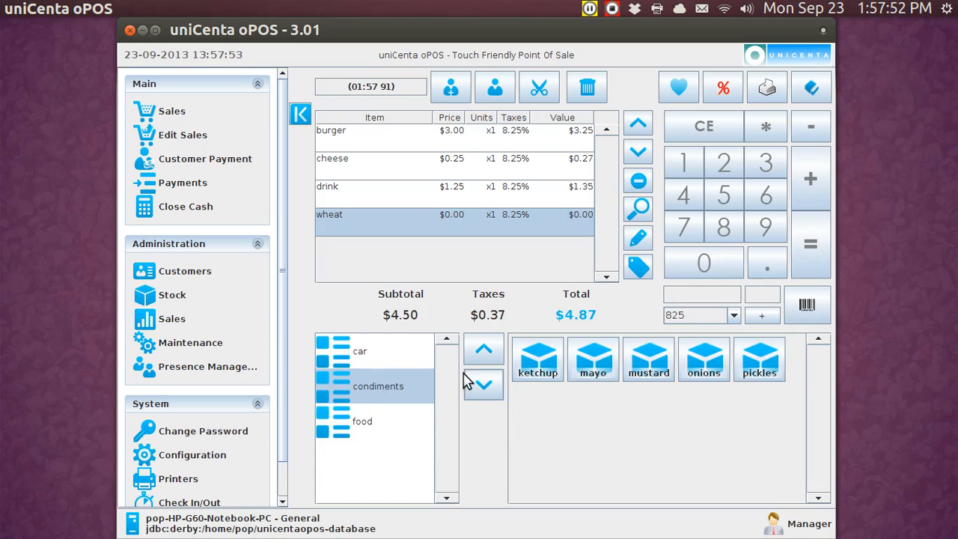
click(537, 359)
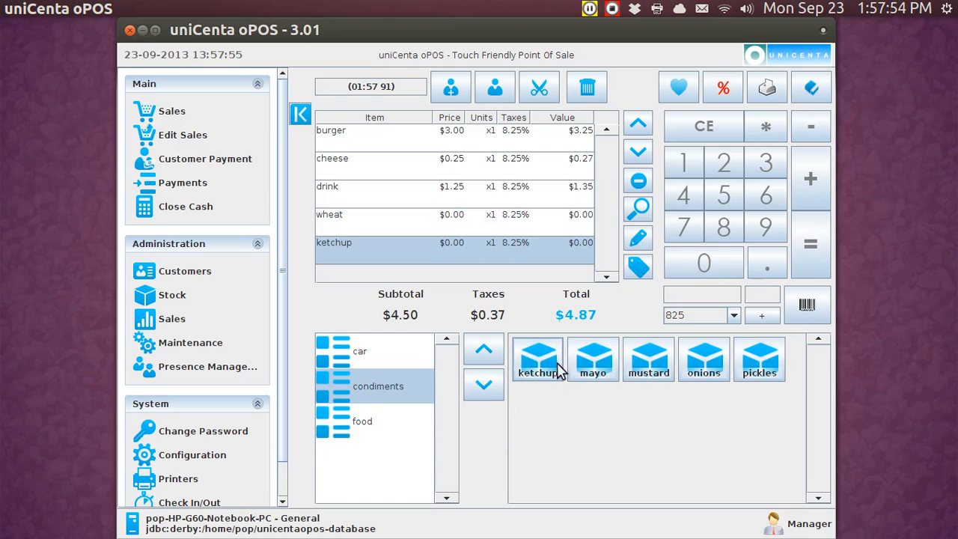
click(592, 359)
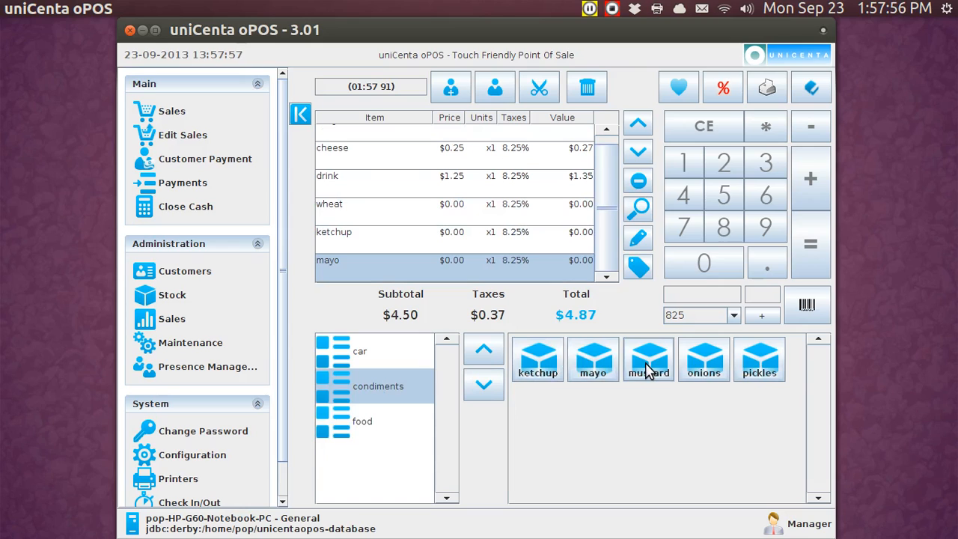
mouse_move(703, 359)
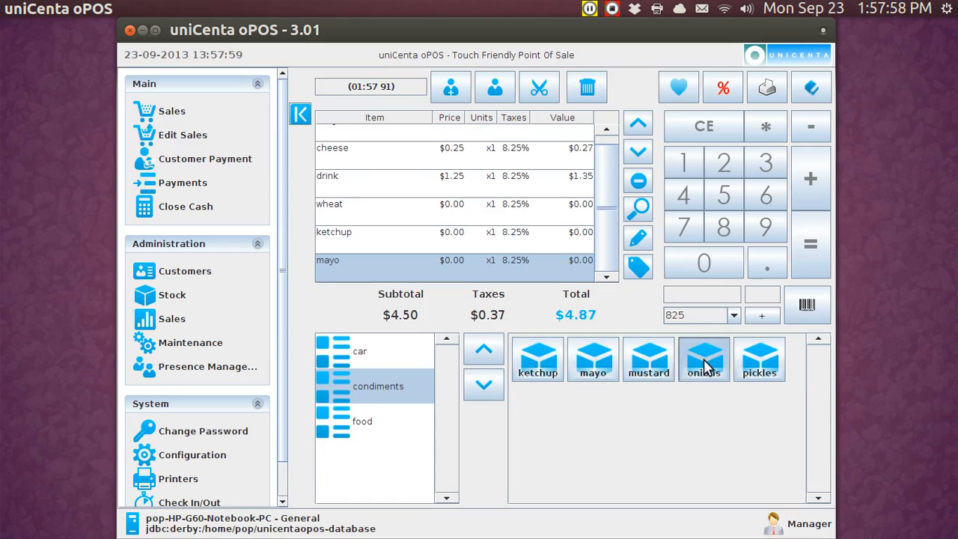
click(703, 359)
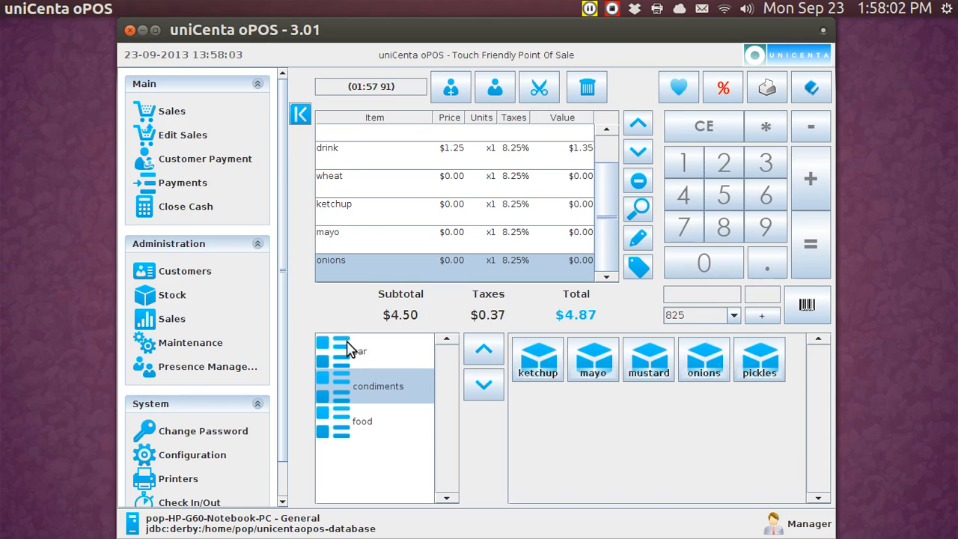
Step: Add p, two r and five l car-category items, then start payment for the $143.64 total
click(352, 350)
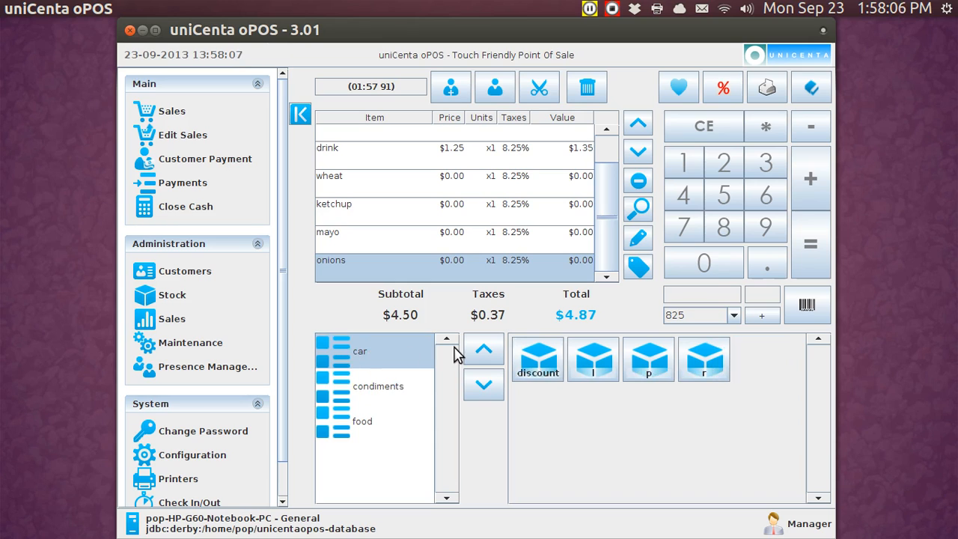
mouse_move(650, 359)
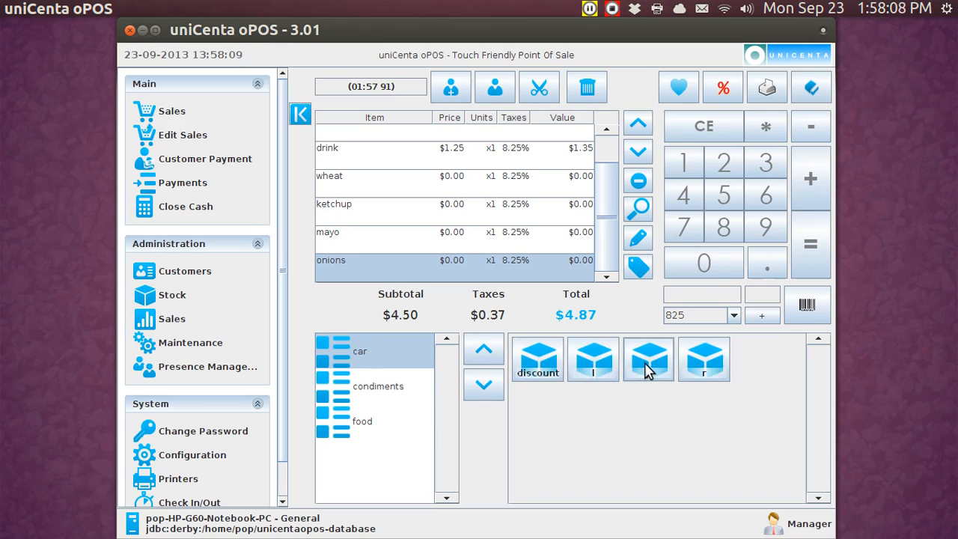
click(649, 359)
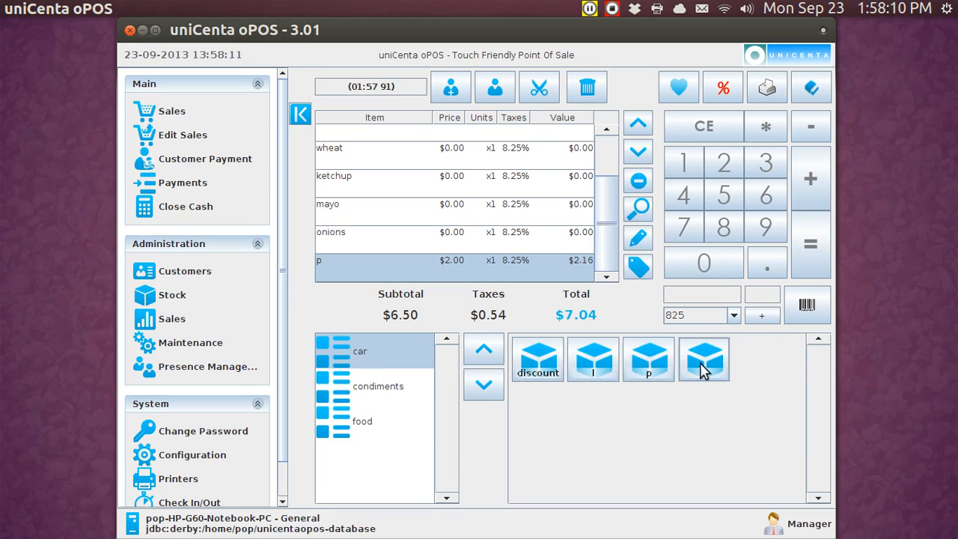
click(703, 360)
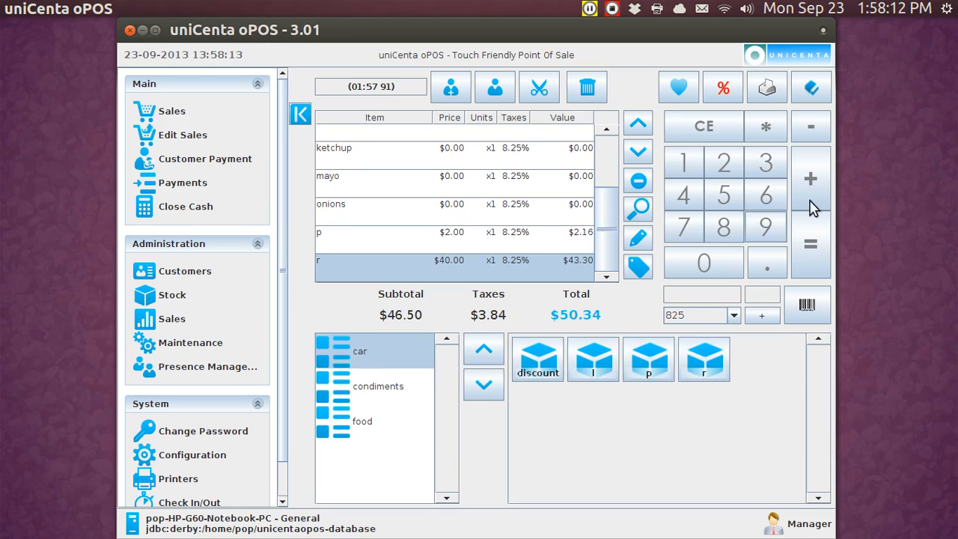
click(811, 178)
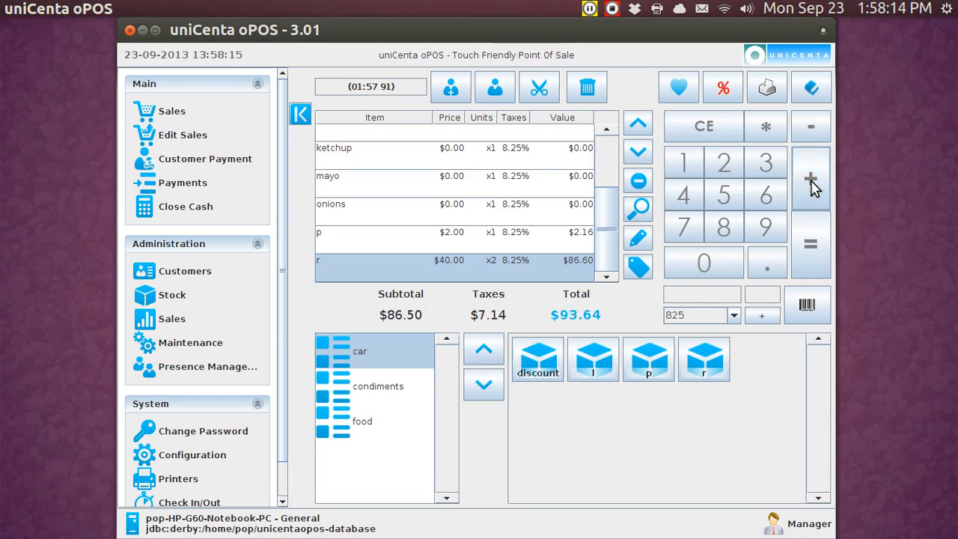
click(593, 359)
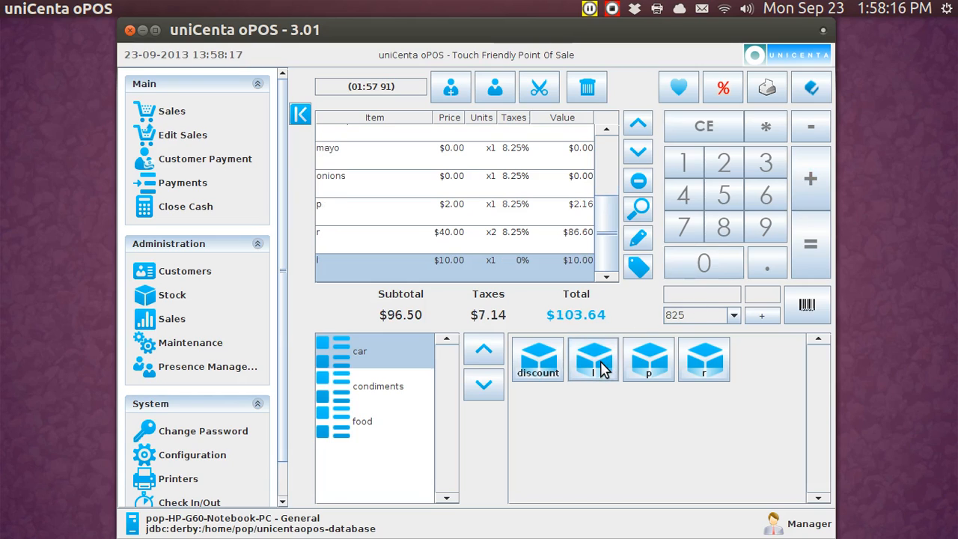
mouse_move(598, 254)
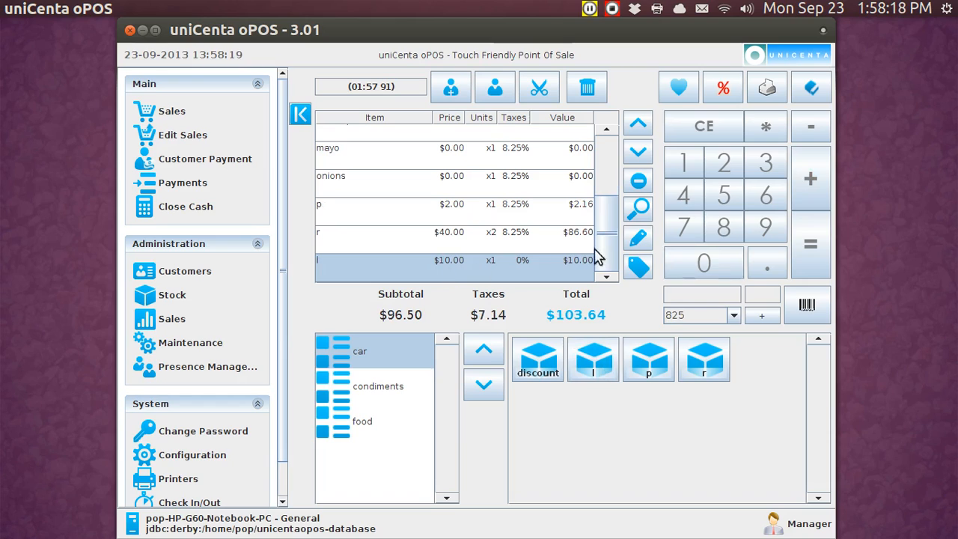
mouse_move(811, 178)
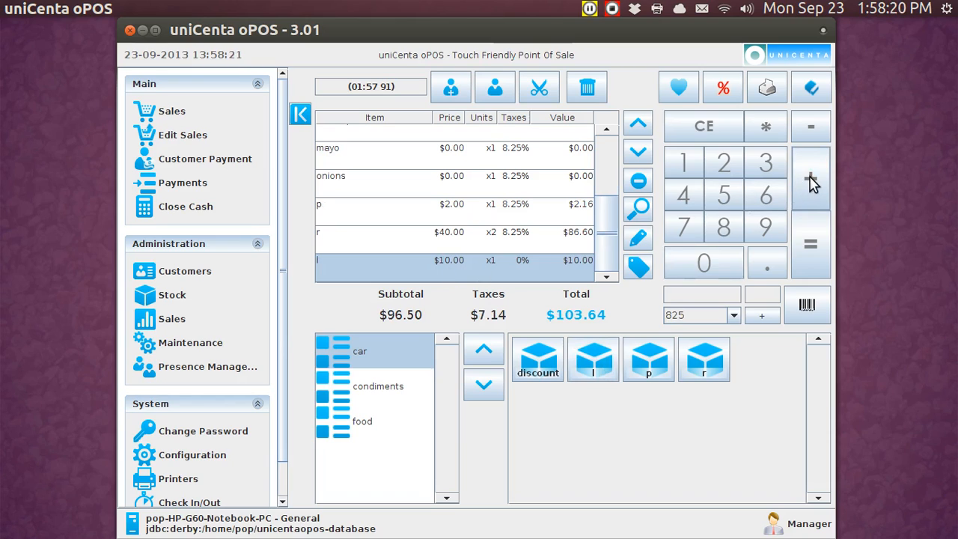
click(811, 179)
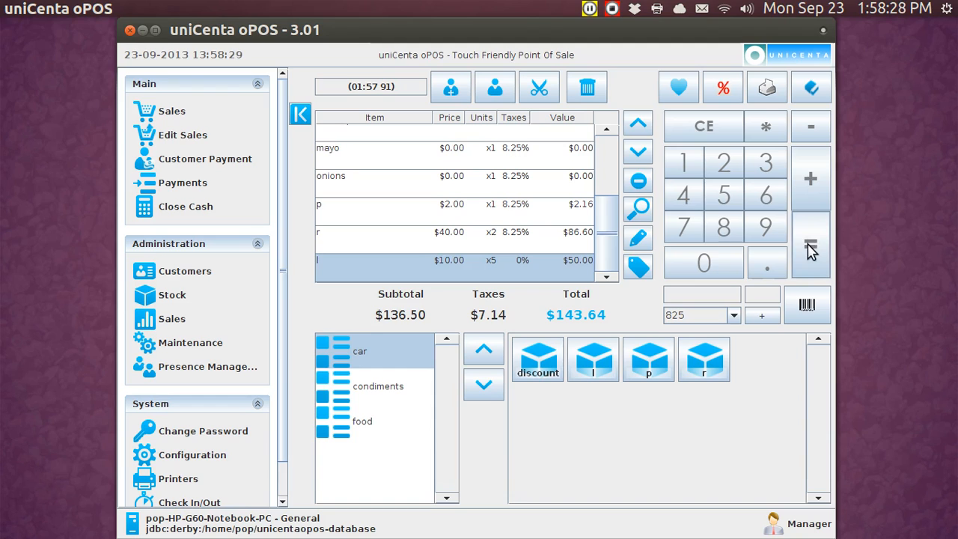
click(183, 182)
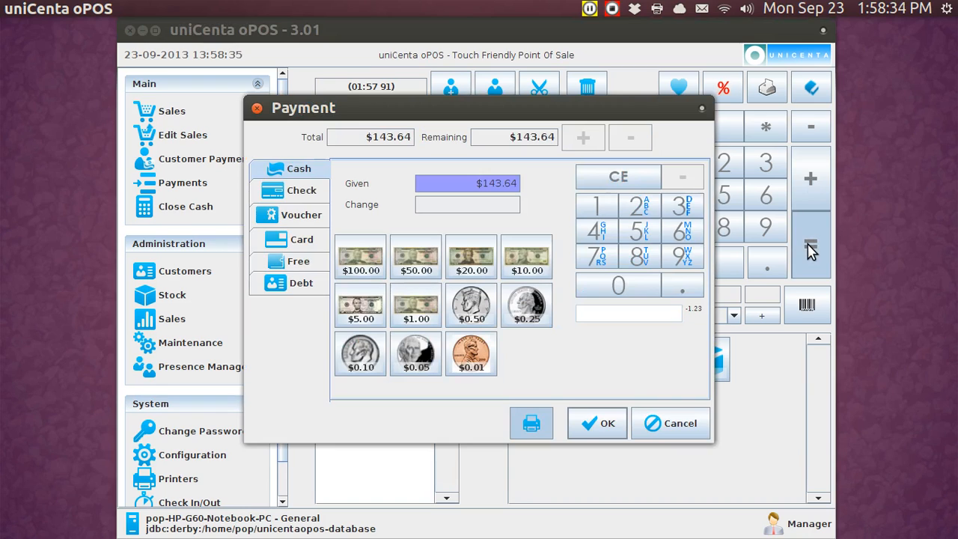
mouse_move(359, 257)
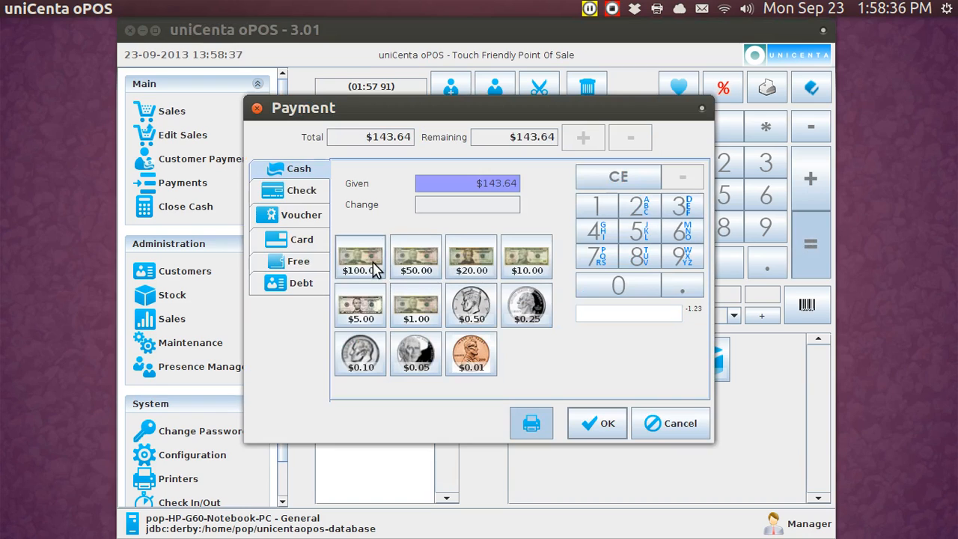
Step: Pay the $143.64 sale with $100 plus $50 cash, confirming $6.36 change
click(360, 258)
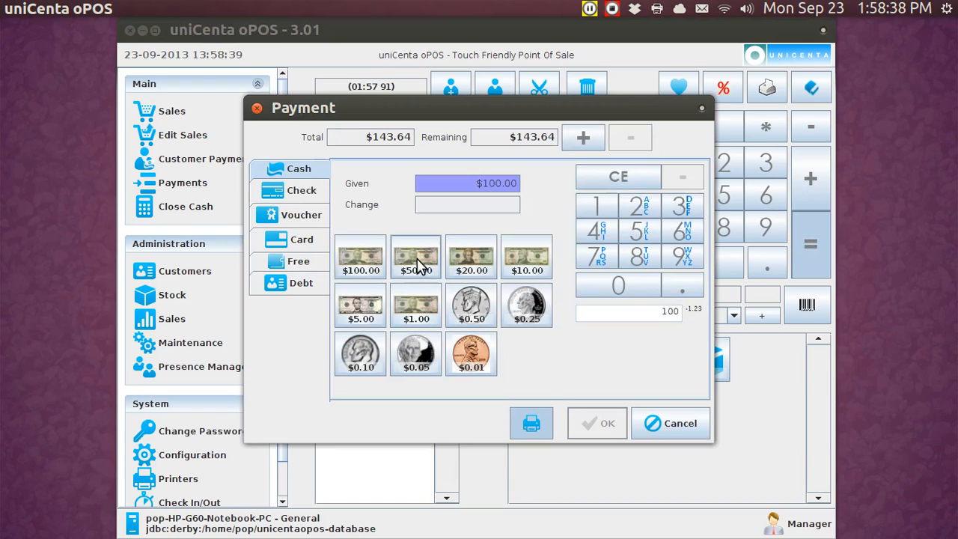
click(416, 257)
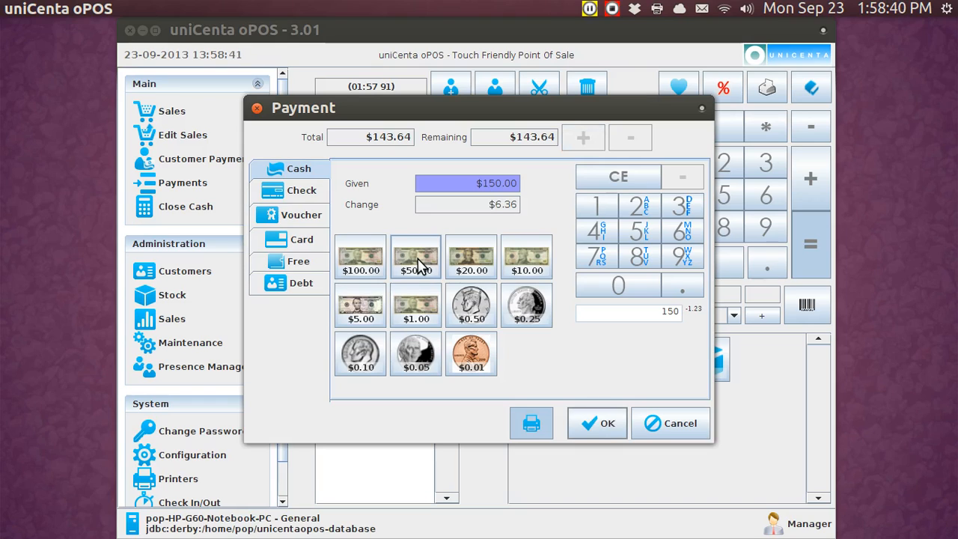
mouse_move(499, 221)
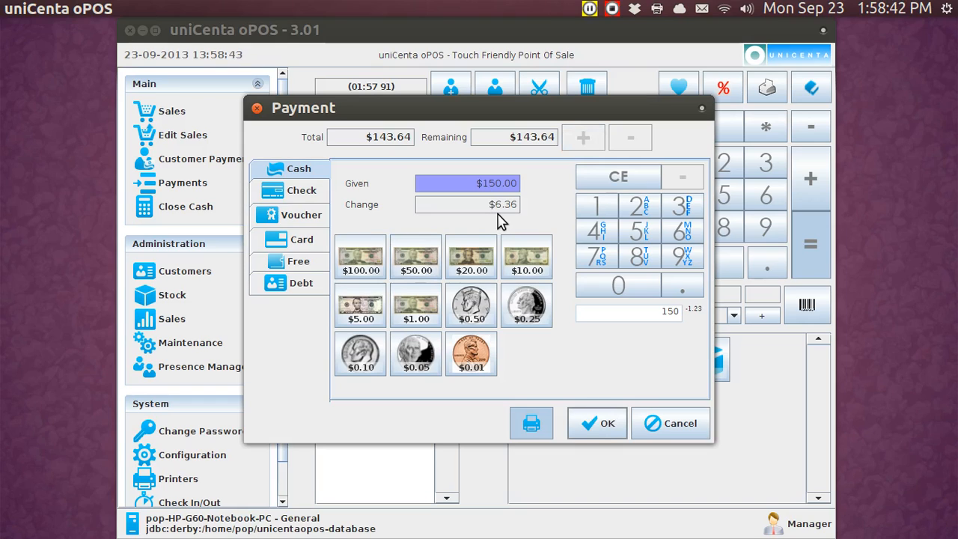
mouse_move(506, 236)
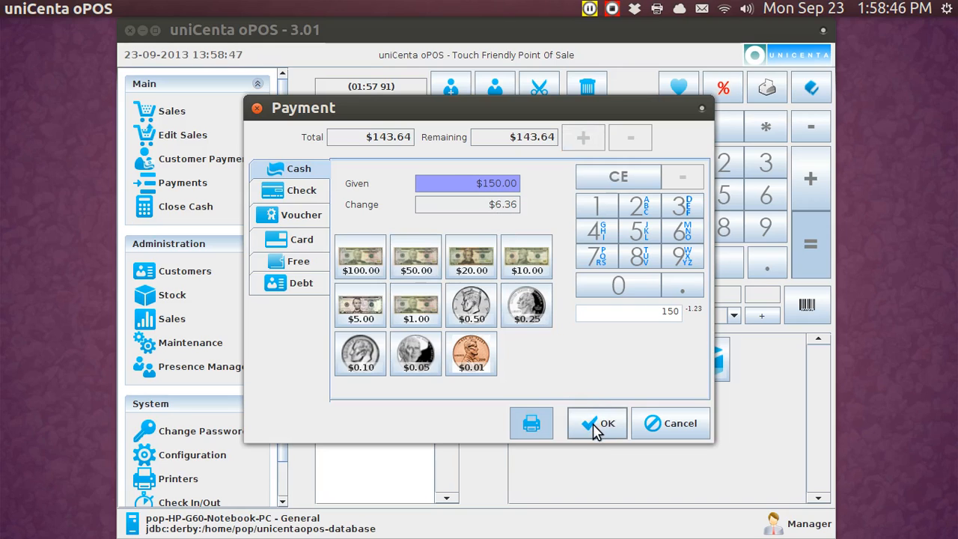
click(596, 422)
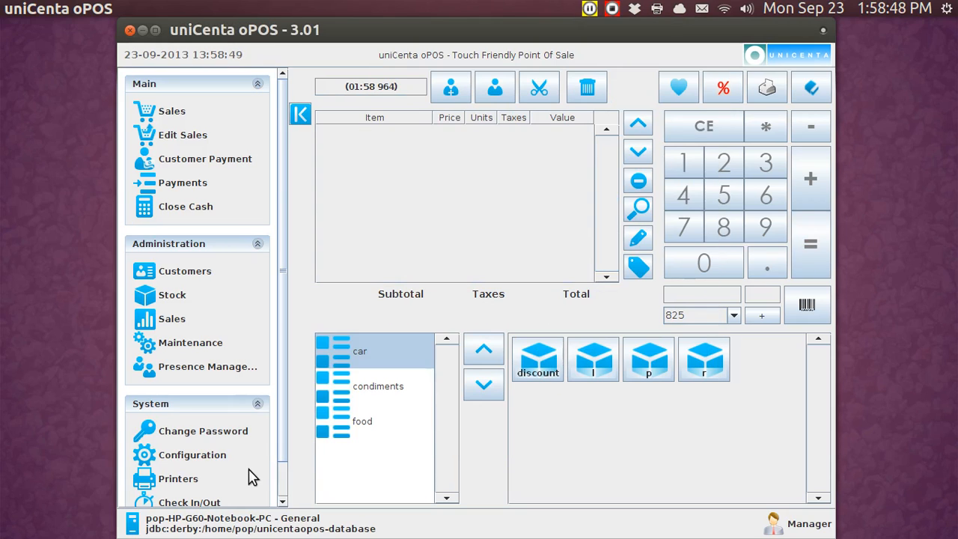
Step: Show the on-screen receipt 15 for the $143.64 sale and scroll up to its item lines
click(178, 479)
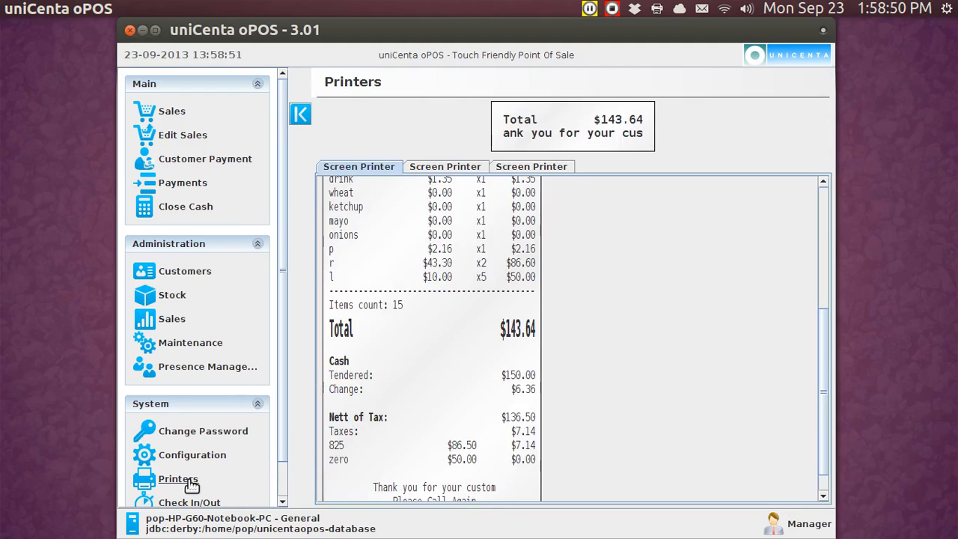
mouse_move(823, 323)
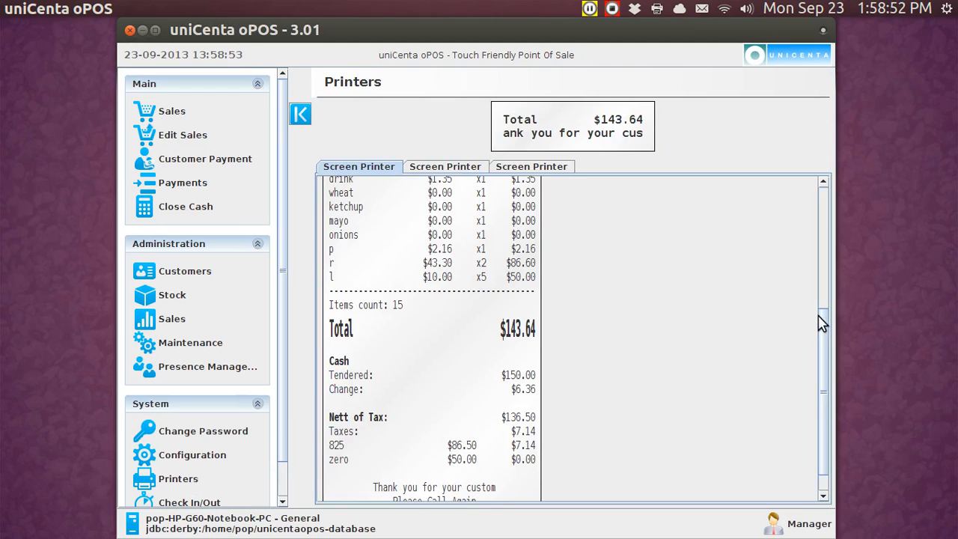
scroll(up, 3)
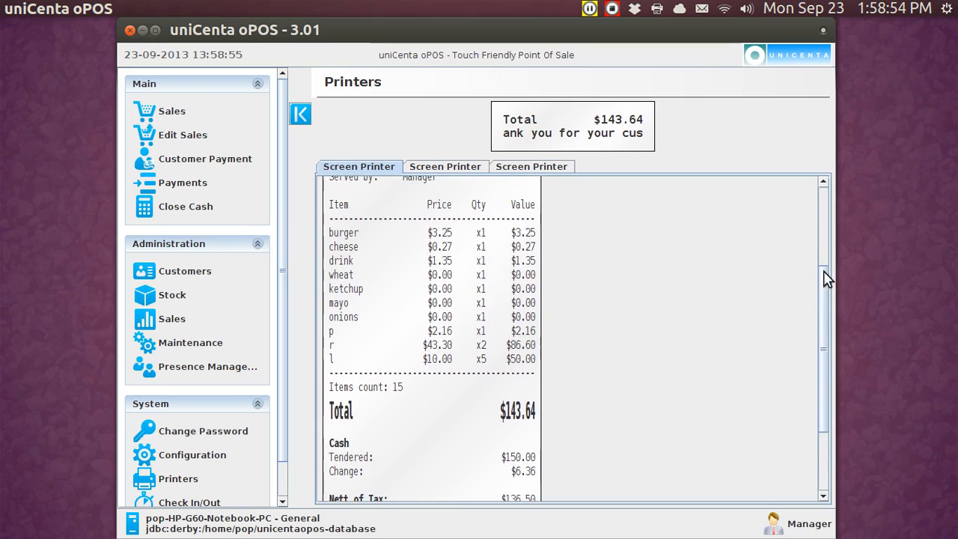
scroll(up, 3)
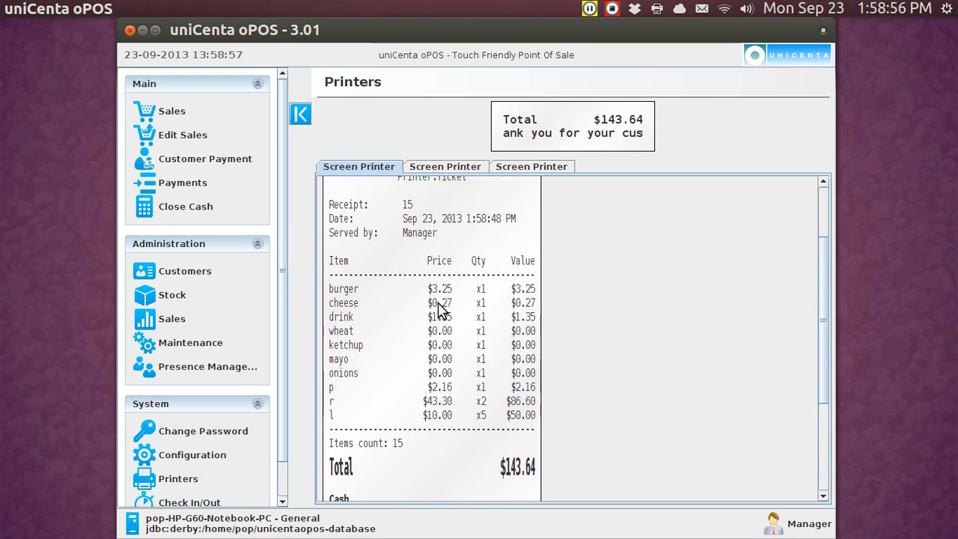
mouse_move(440, 303)
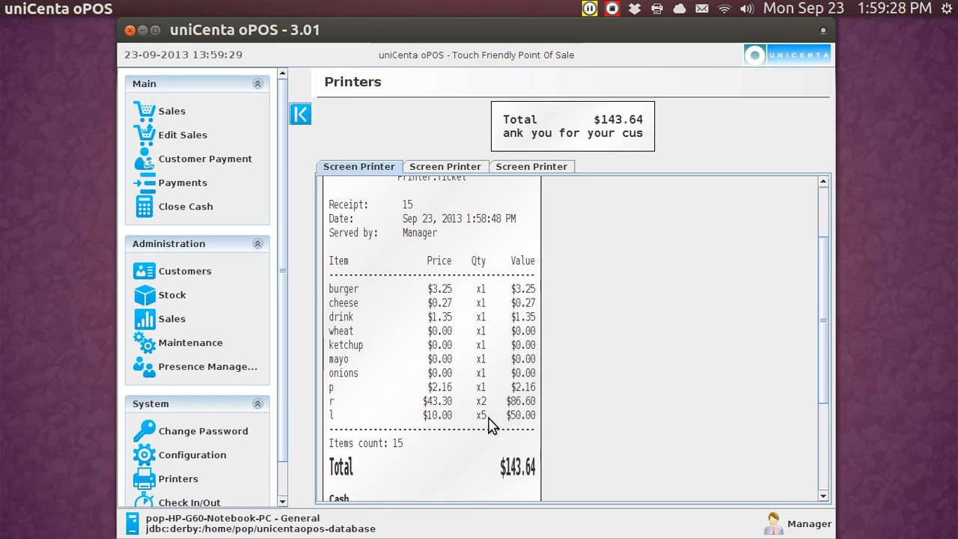
mouse_move(452, 286)
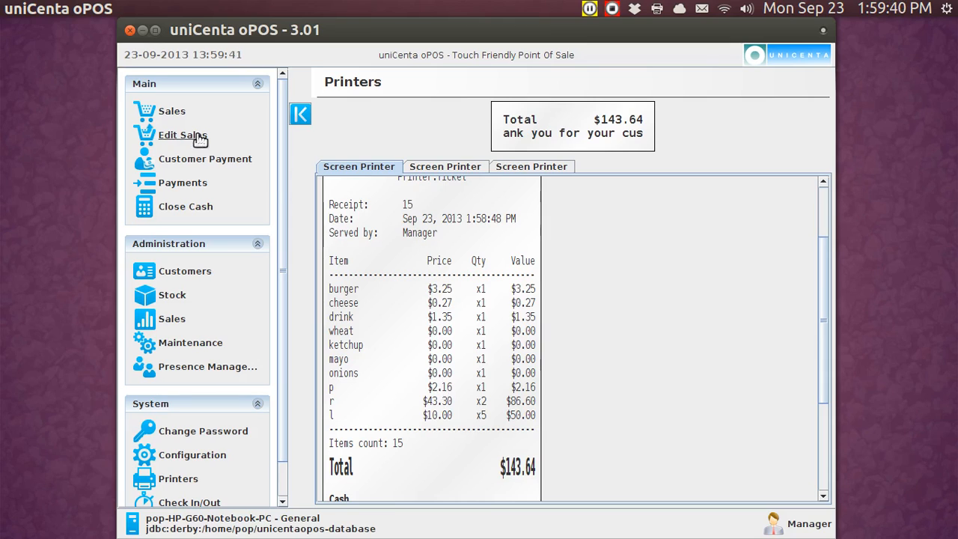
Step: Put one burger ($3.25) on a new ticket and bring up its attributes dialog
click(171, 111)
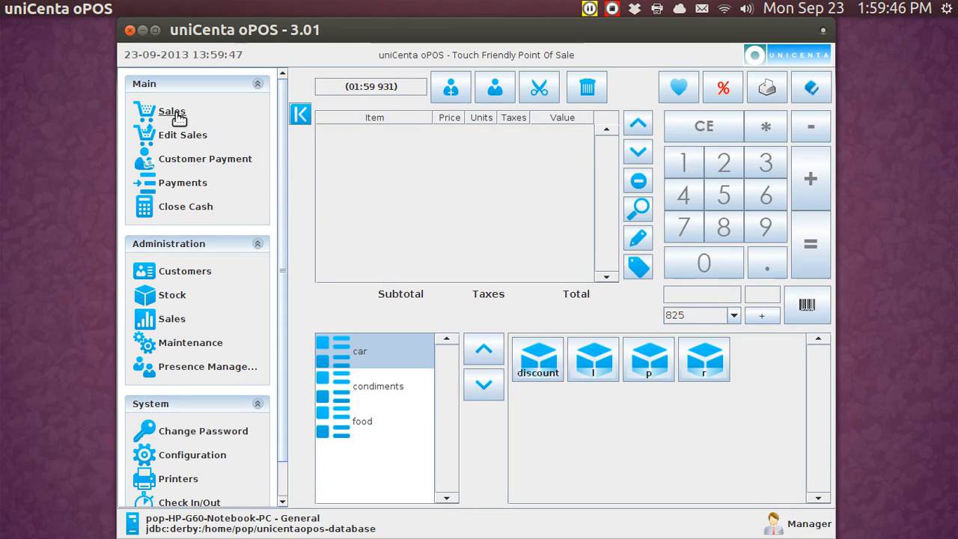
mouse_move(251, 287)
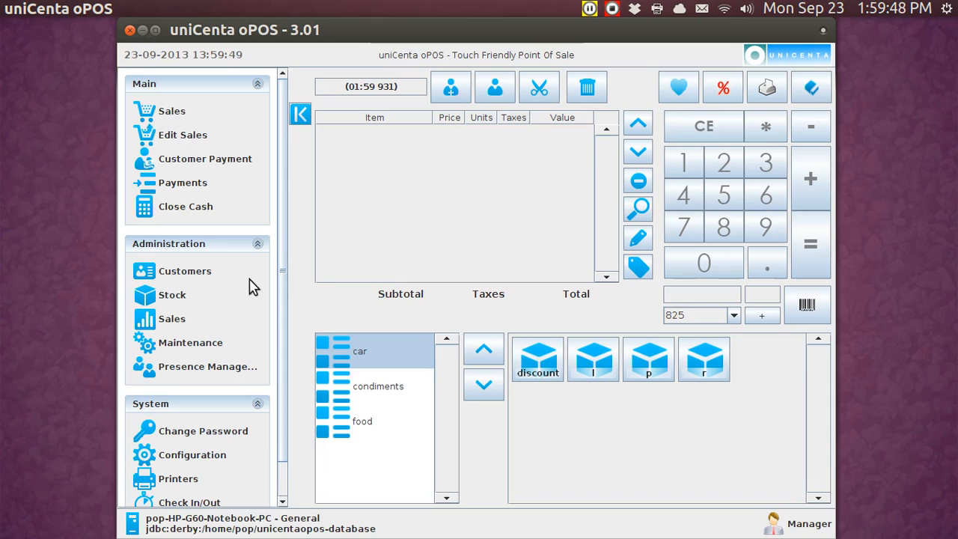
click(362, 421)
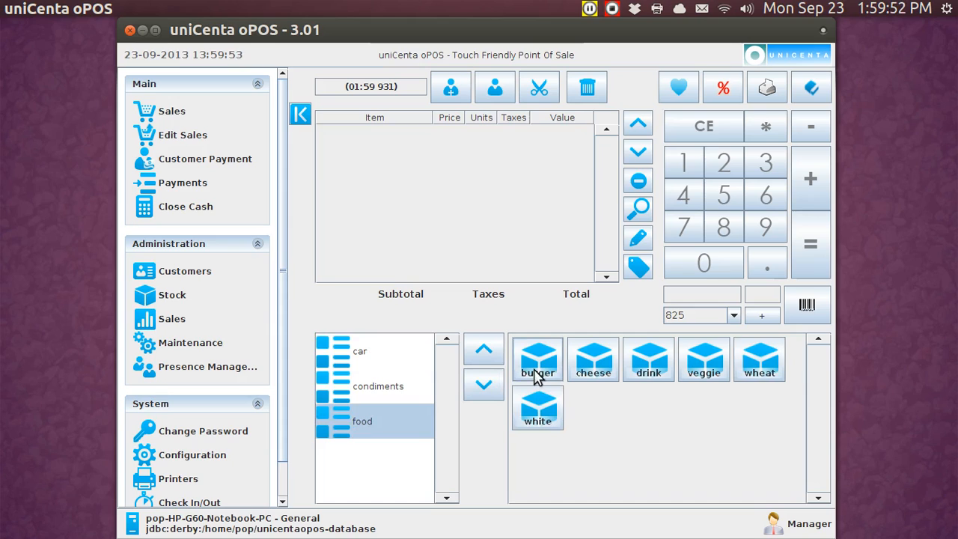
click(537, 359)
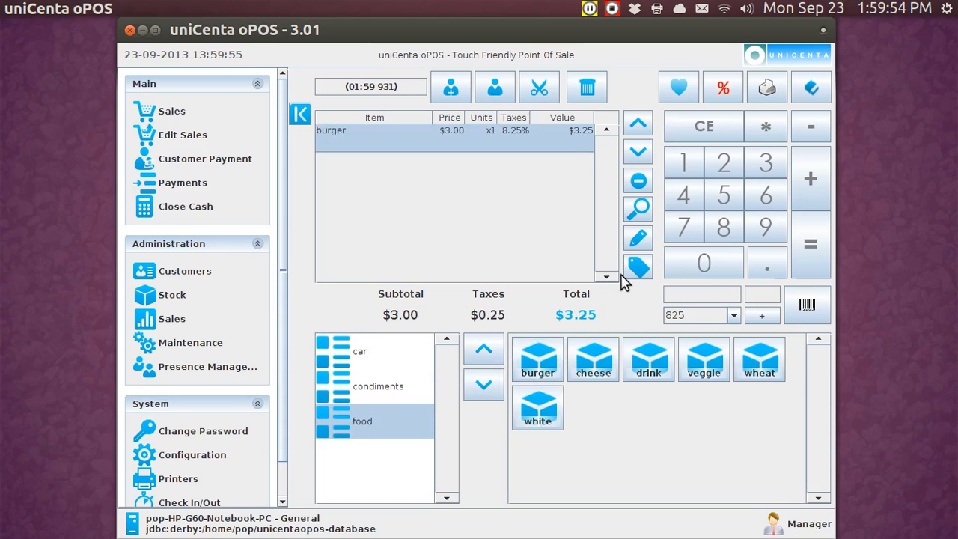
mouse_move(637, 266)
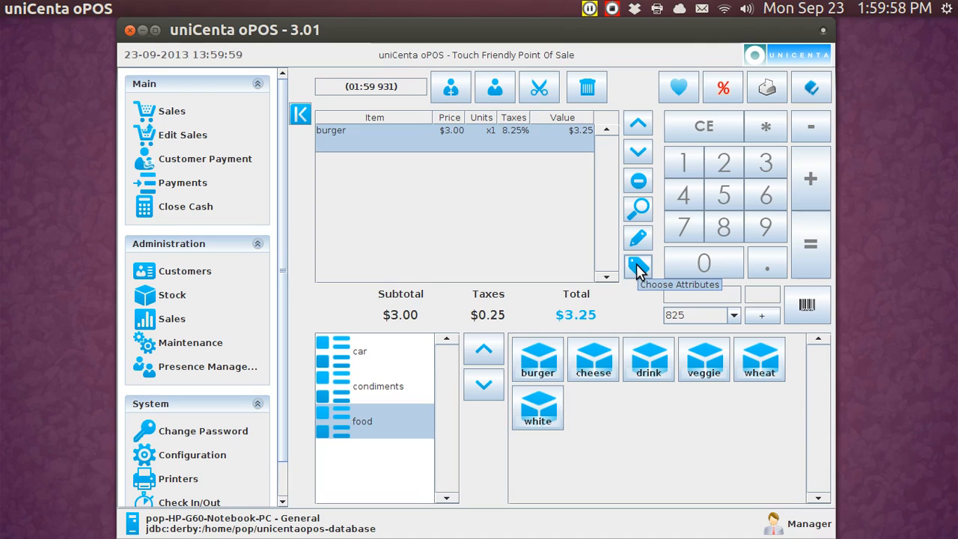
click(637, 263)
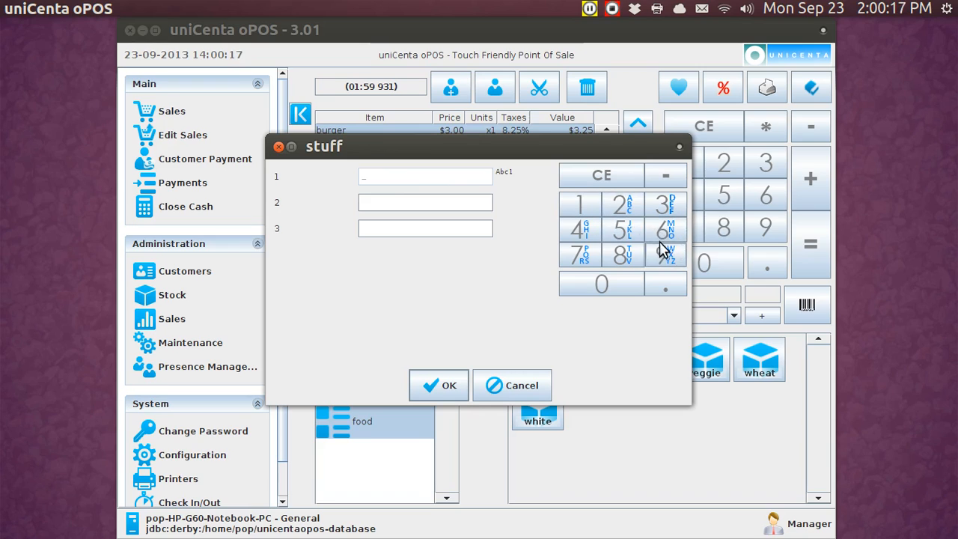
mouse_move(676, 238)
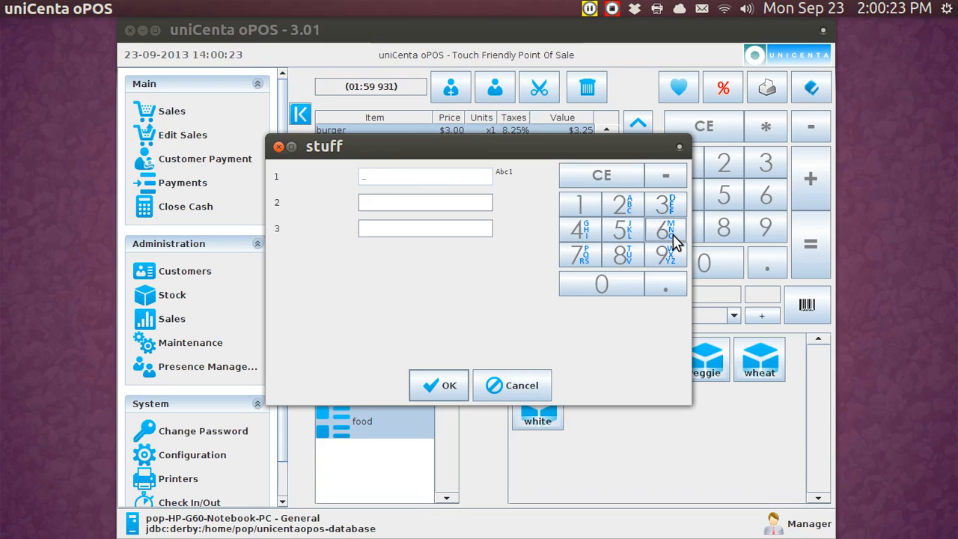
Step: Enter '0 p mu ma' in the first attribute field with the keypad and confirm it on the burger line
click(601, 283)
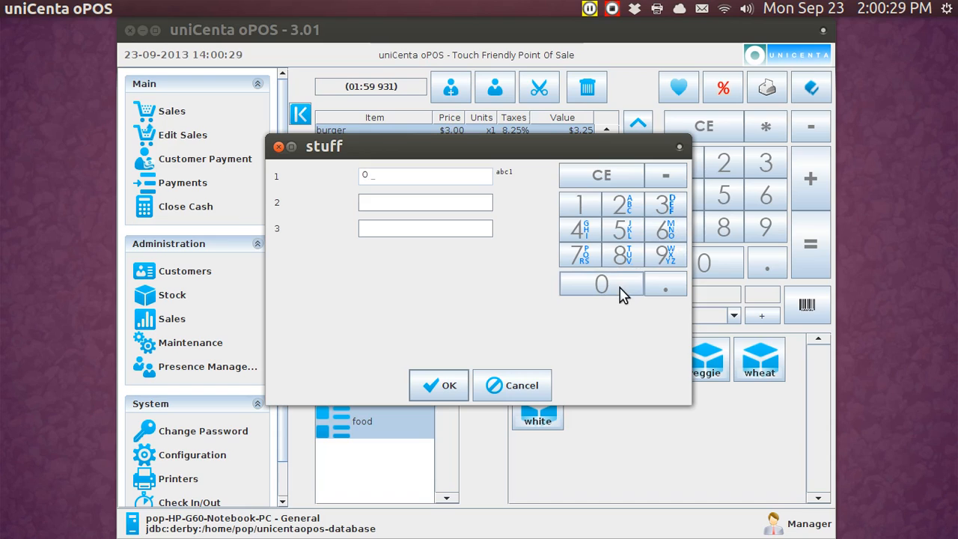
click(579, 254)
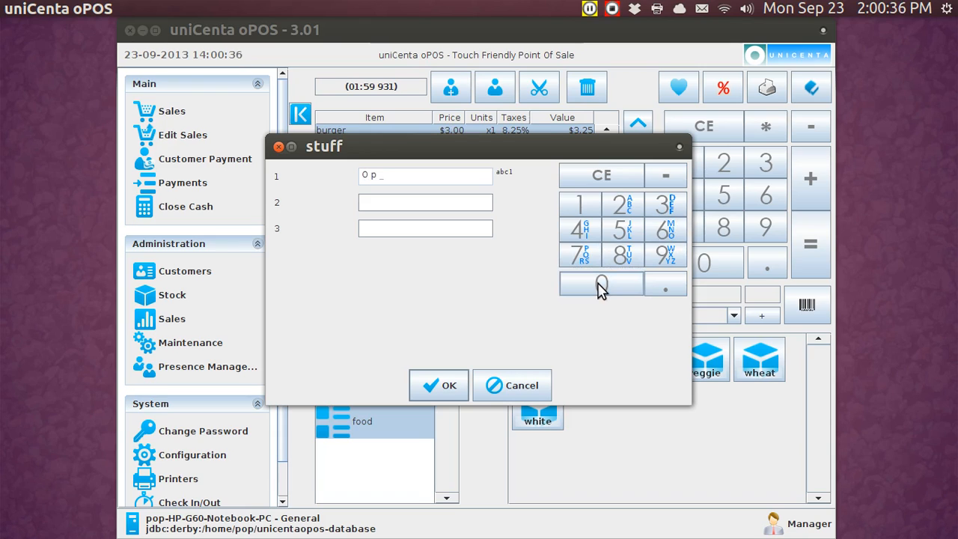
mouse_move(665, 230)
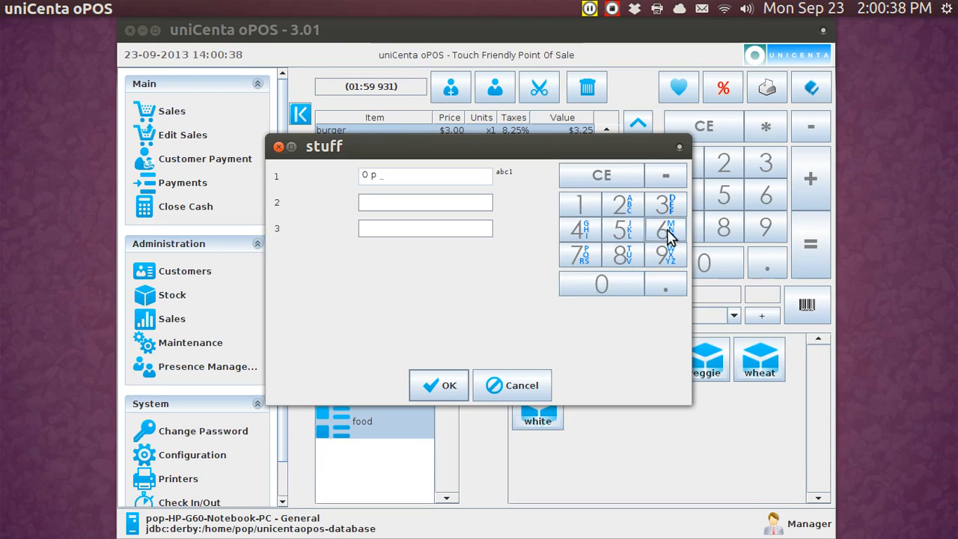
click(664, 227)
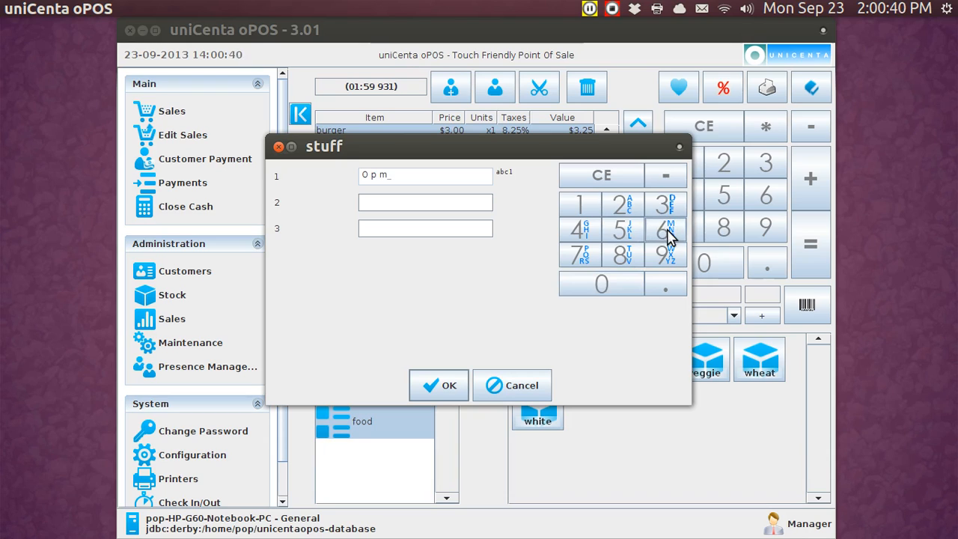
mouse_move(634, 270)
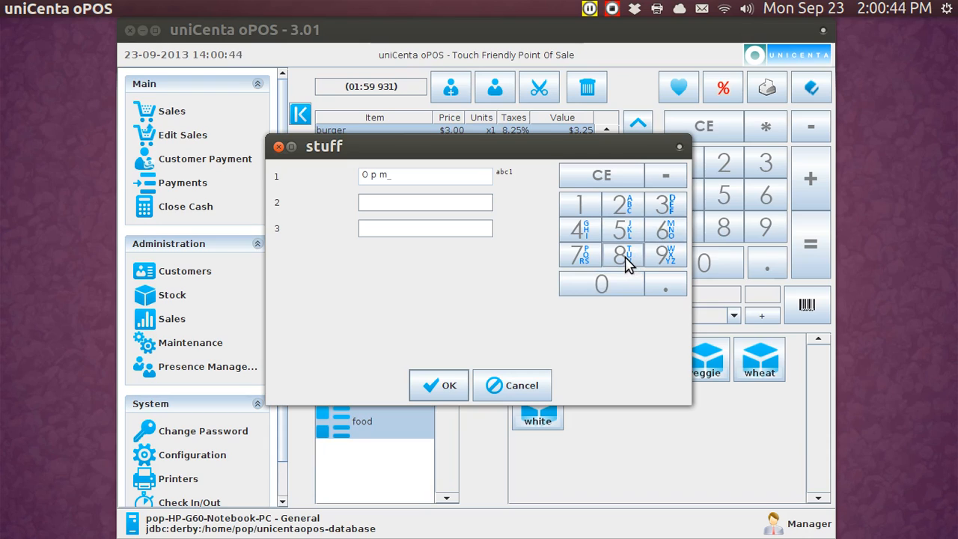
text(u)
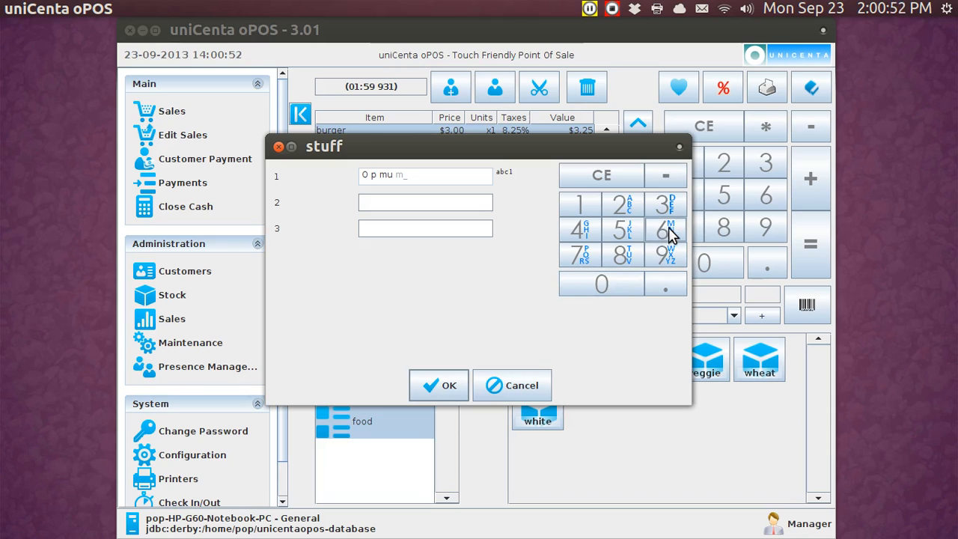
click(619, 207)
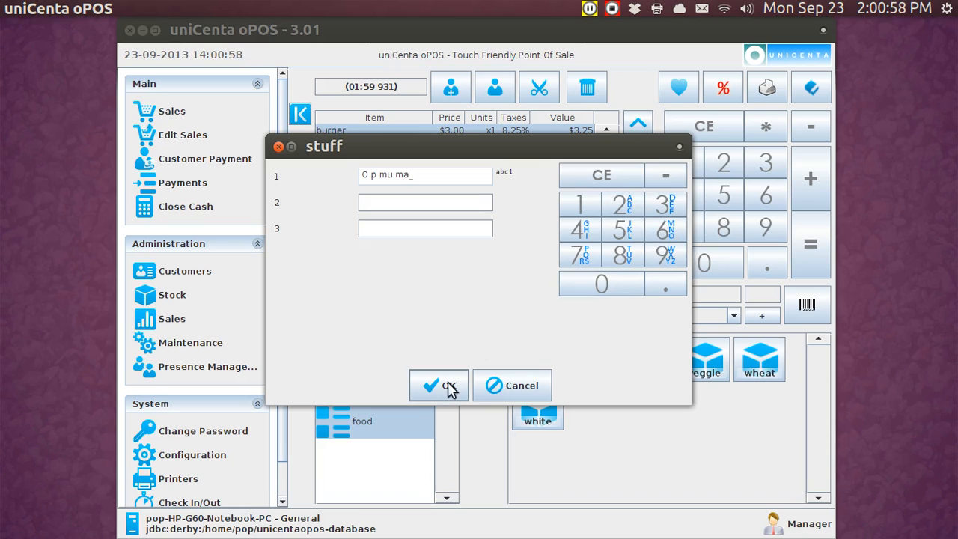
click(438, 384)
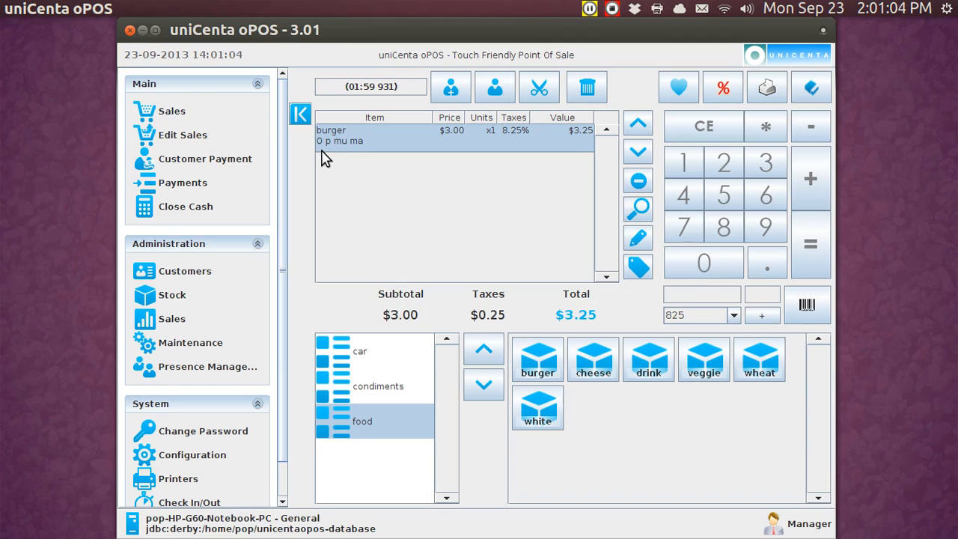
mouse_move(335, 143)
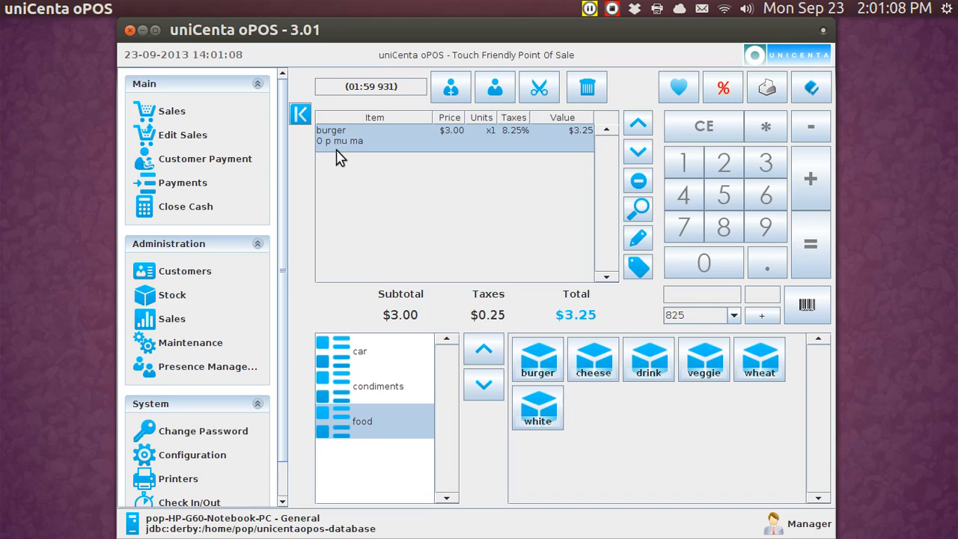
mouse_move(428, 182)
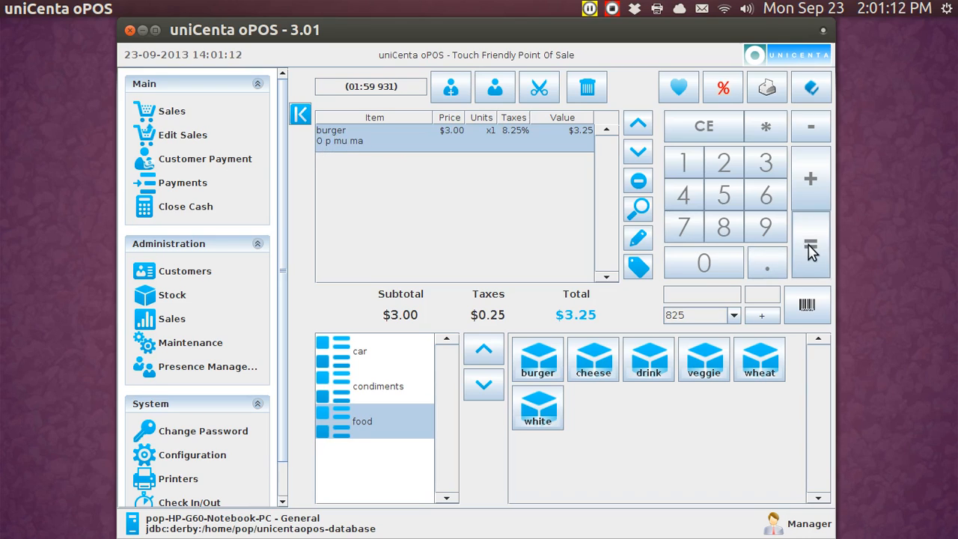
Step: Pay the $3.25 burger sale with a $5.00 note, giving $1.75 change and printing the receipt
click(205, 158)
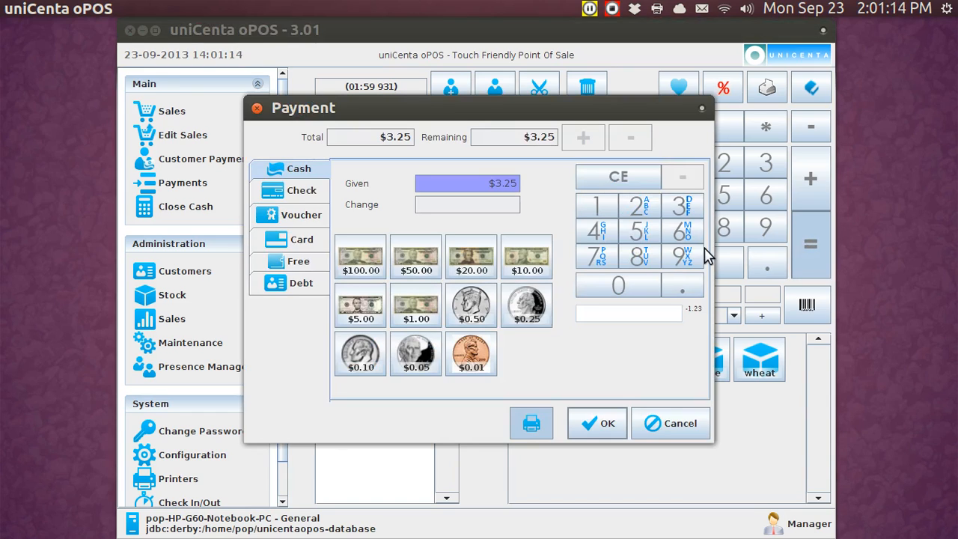
mouse_move(526, 257)
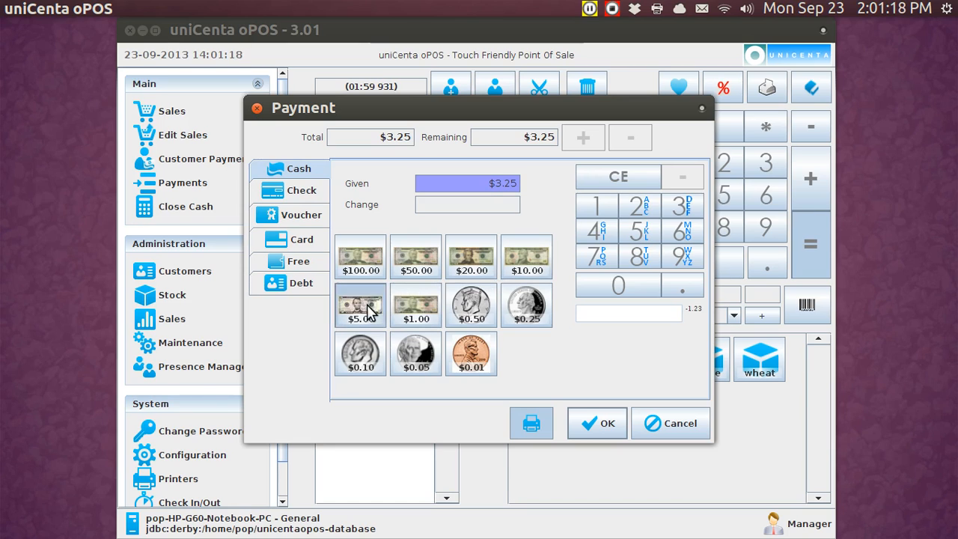
click(359, 305)
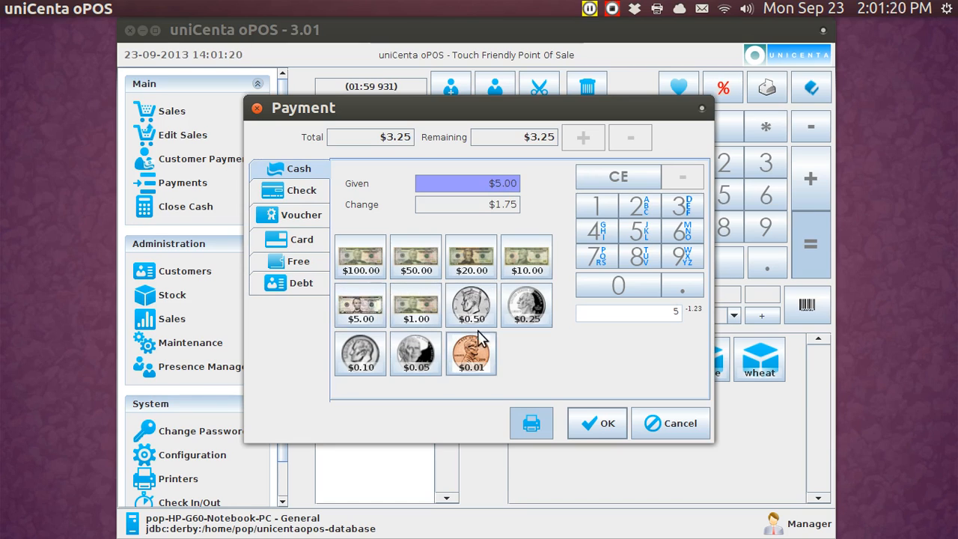
click(595, 422)
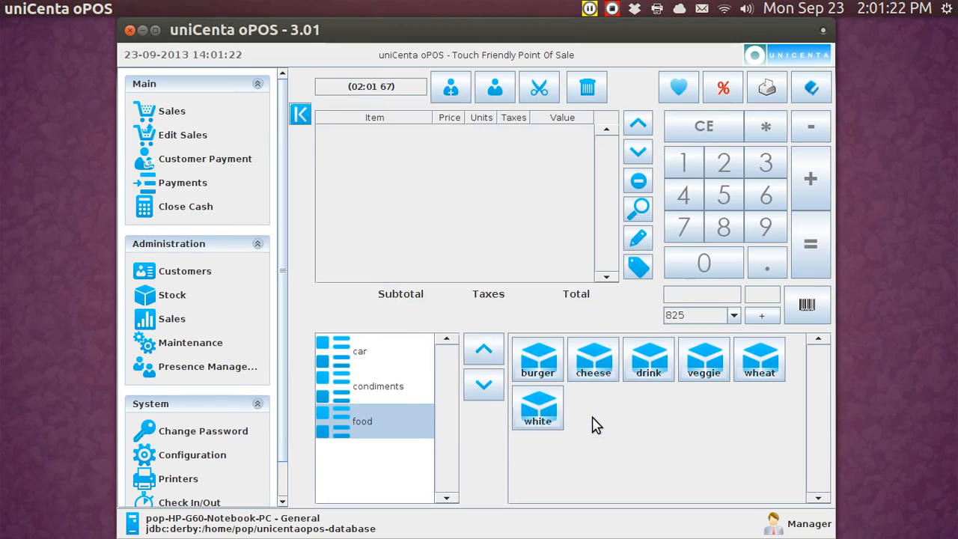
mouse_move(192, 486)
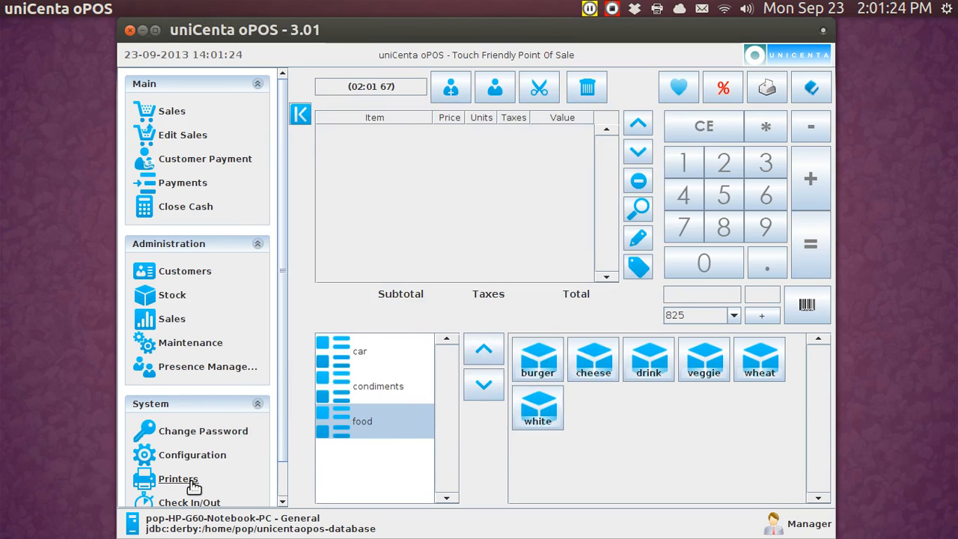
Step: View the on-screen receipt 16 for the $3.25 burger sale with $5.00 tendered and $1.75 change
click(178, 479)
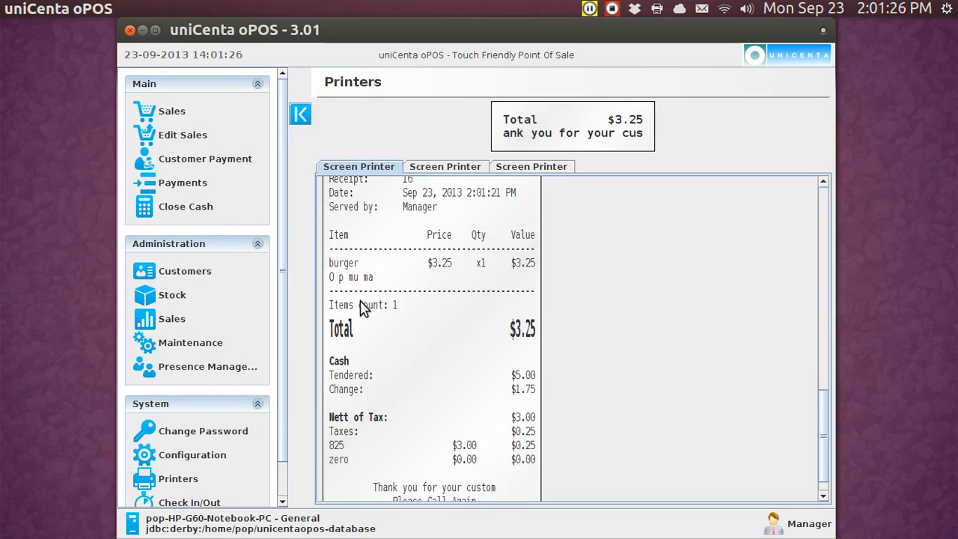
mouse_move(337, 292)
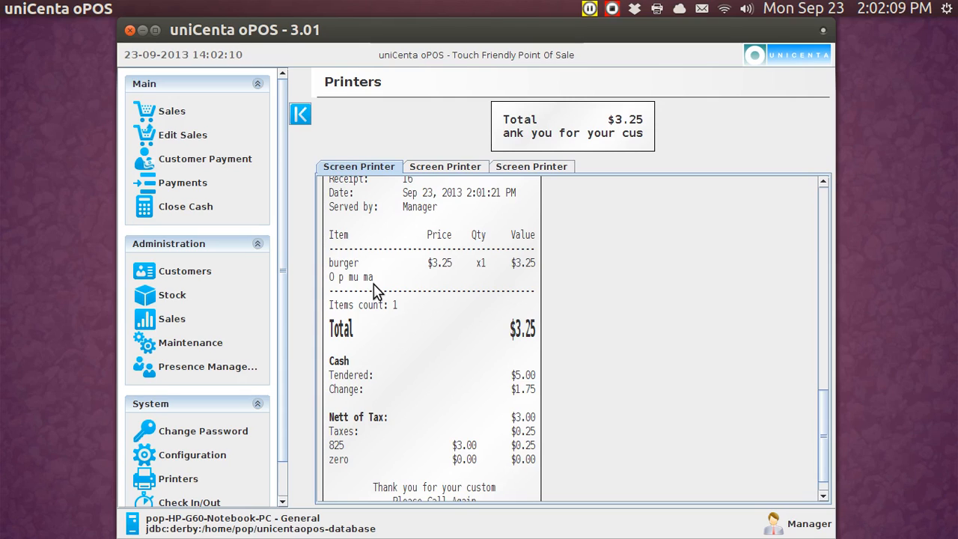
mouse_move(172, 299)
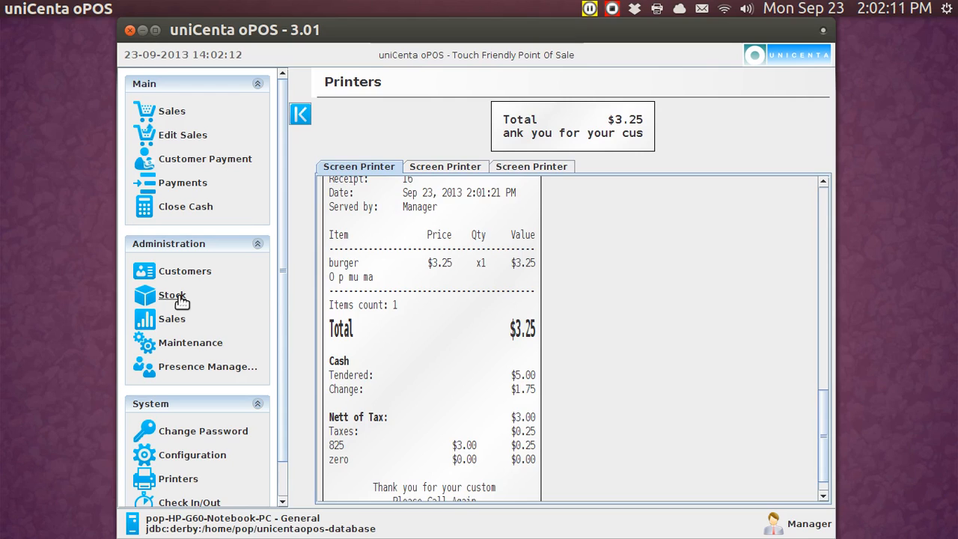
Step: Return to the Stock menu listing product, category, tax and inventory report options
click(172, 294)
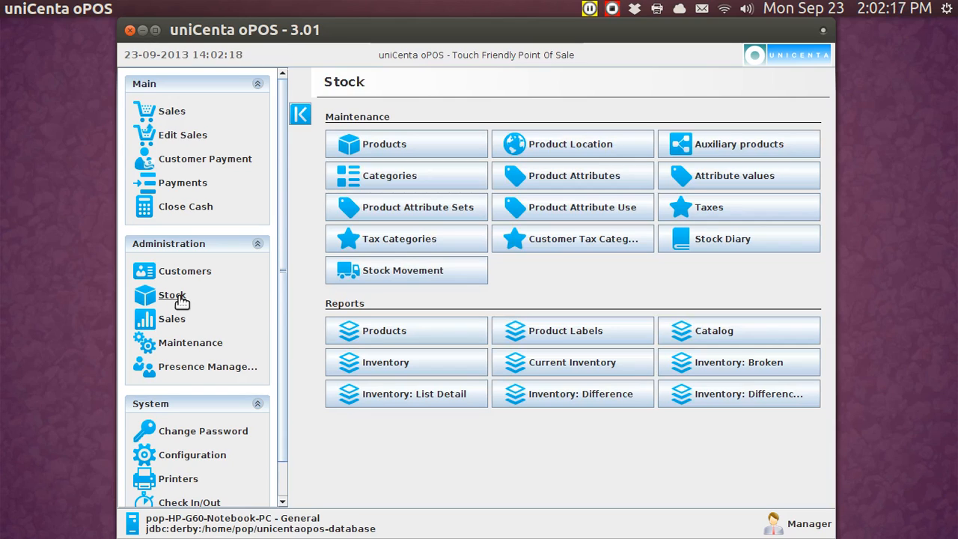
mouse_move(359, 206)
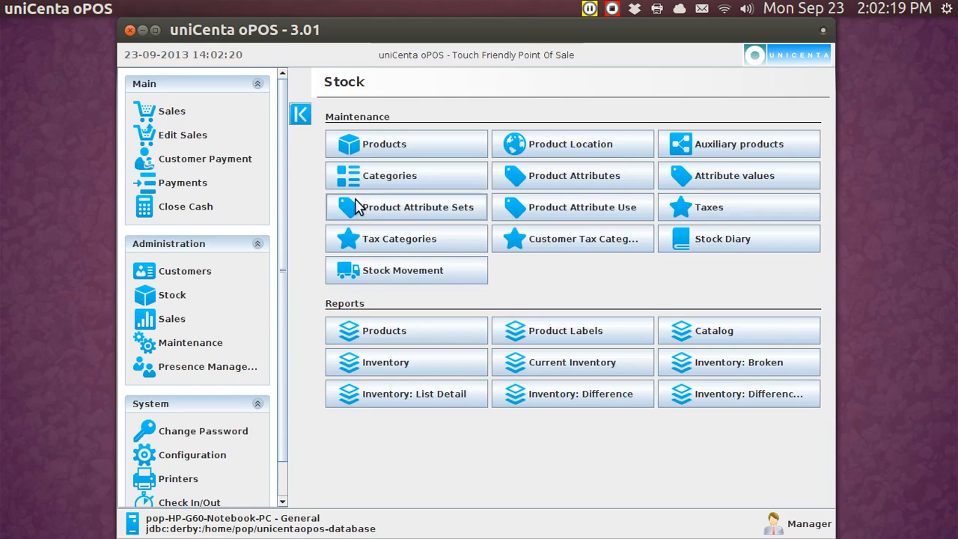
mouse_move(522, 182)
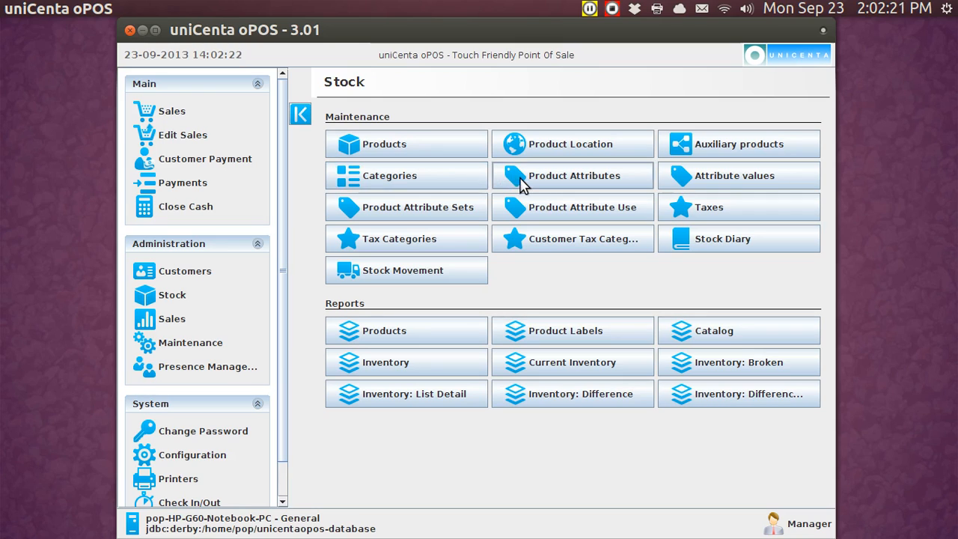
mouse_move(703, 175)
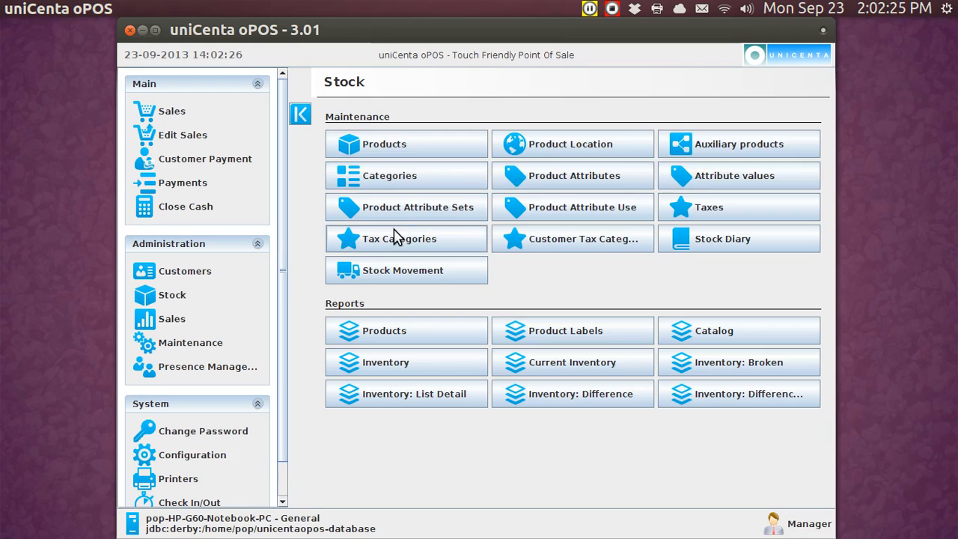
mouse_move(404, 217)
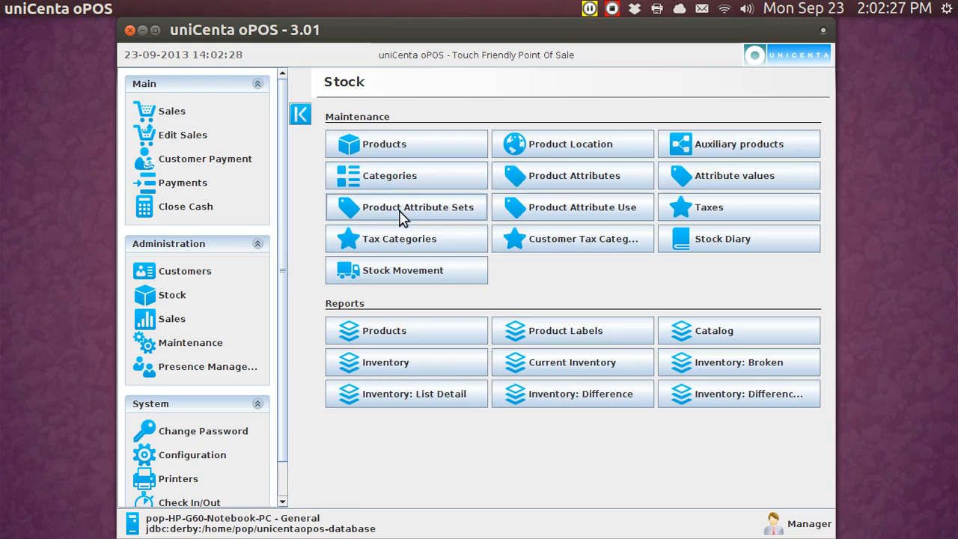
mouse_move(531, 216)
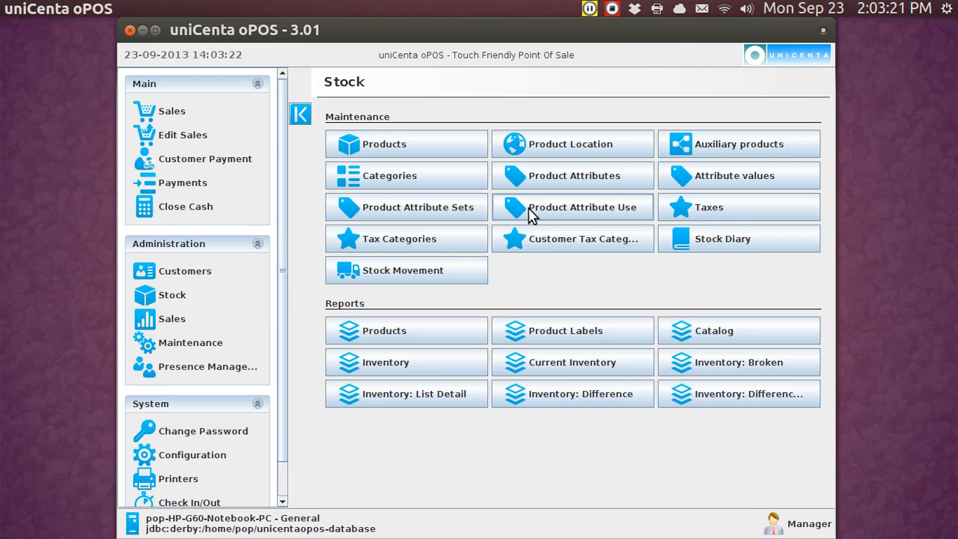
mouse_move(296, 54)
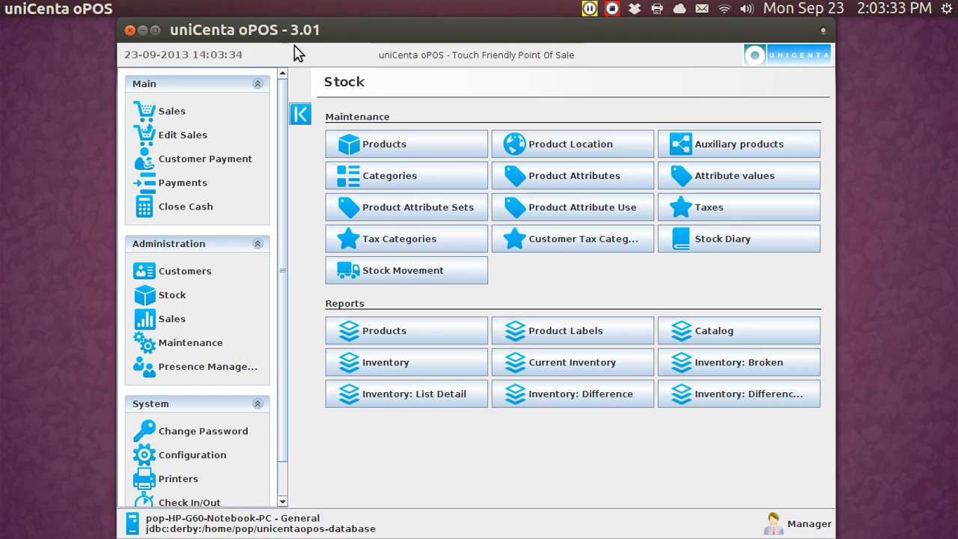
mouse_move(210, 113)
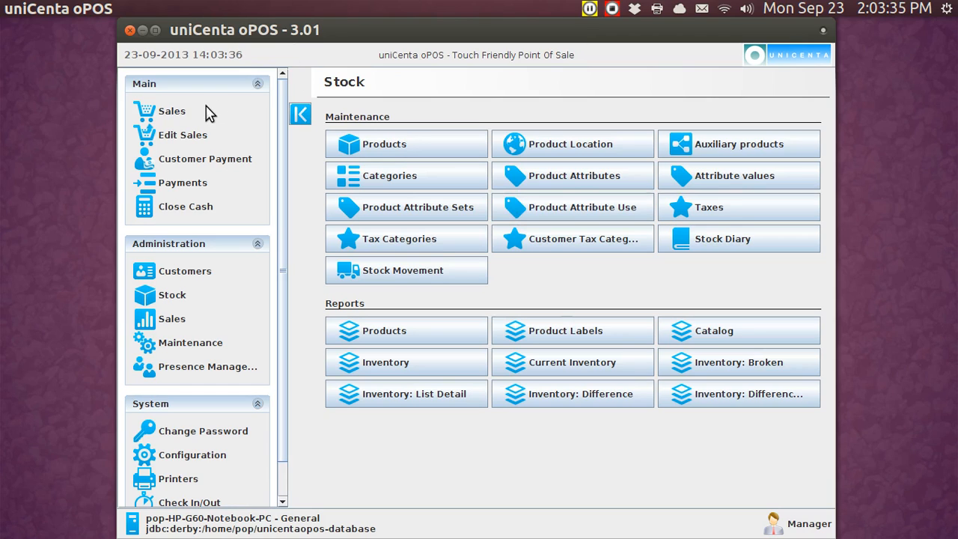